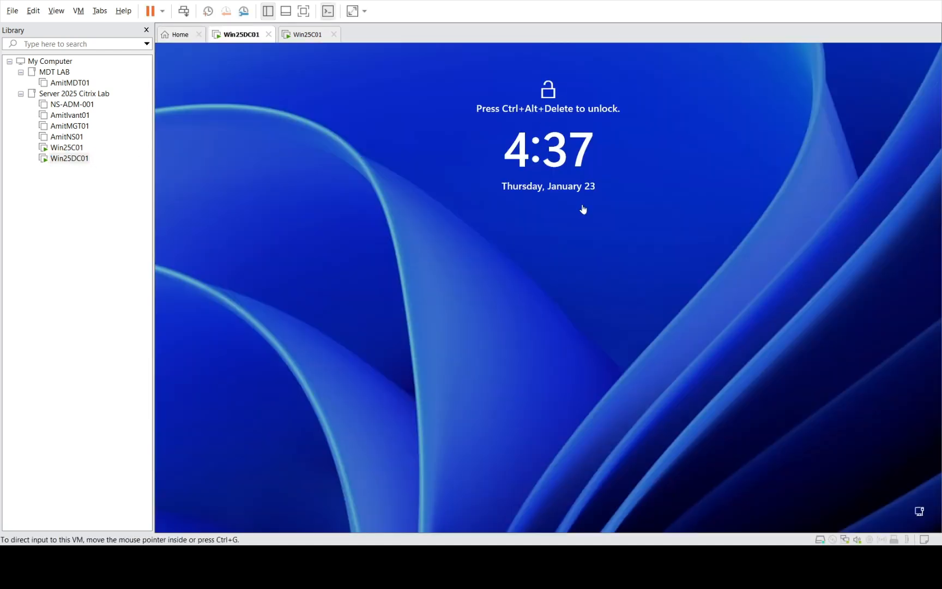
pyautogui.moveTo(55, 10)
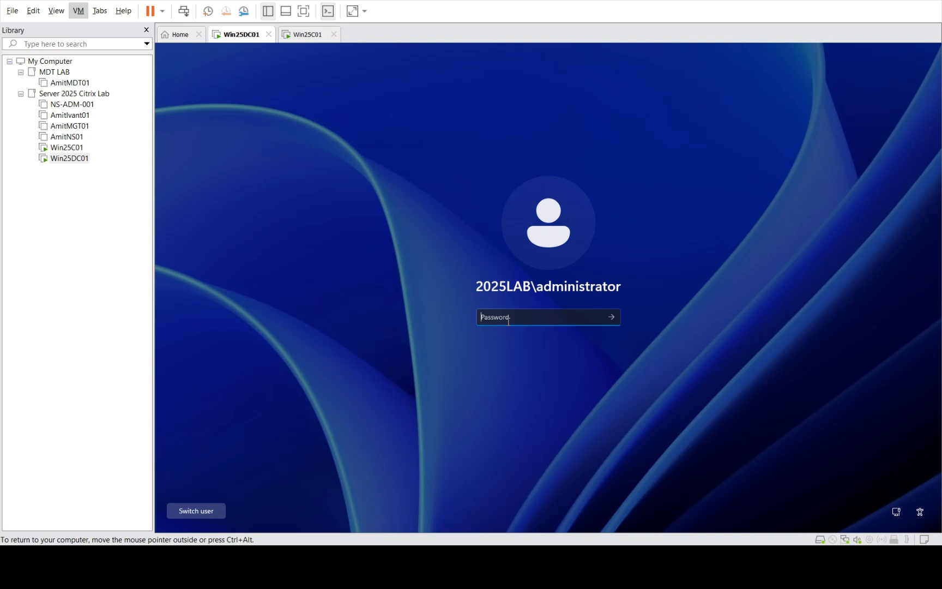
# Sign in with the password and open C:\TSprofile\Redirections in Notepad via Open with.
pyautogui.write('password')
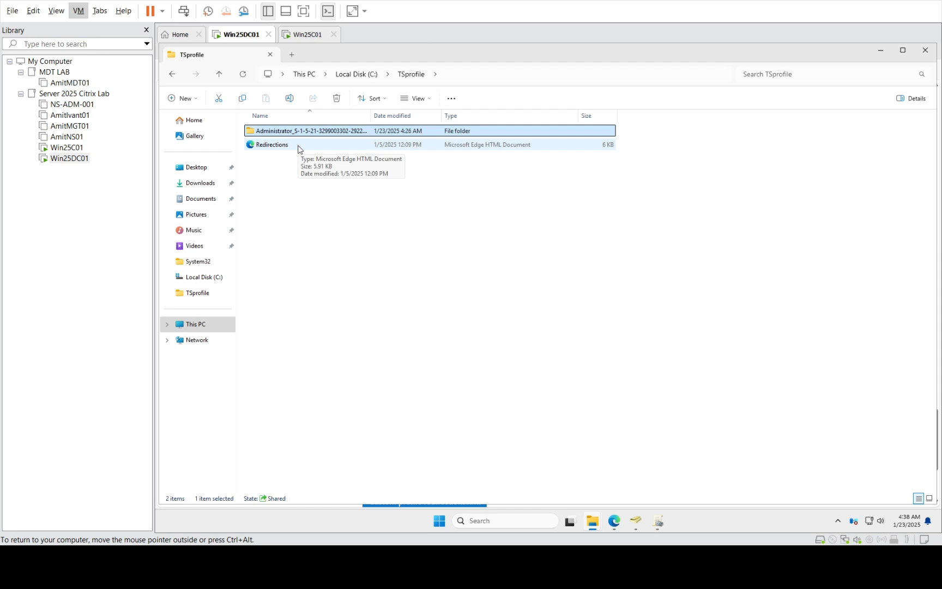
pyautogui.click(271, 144)
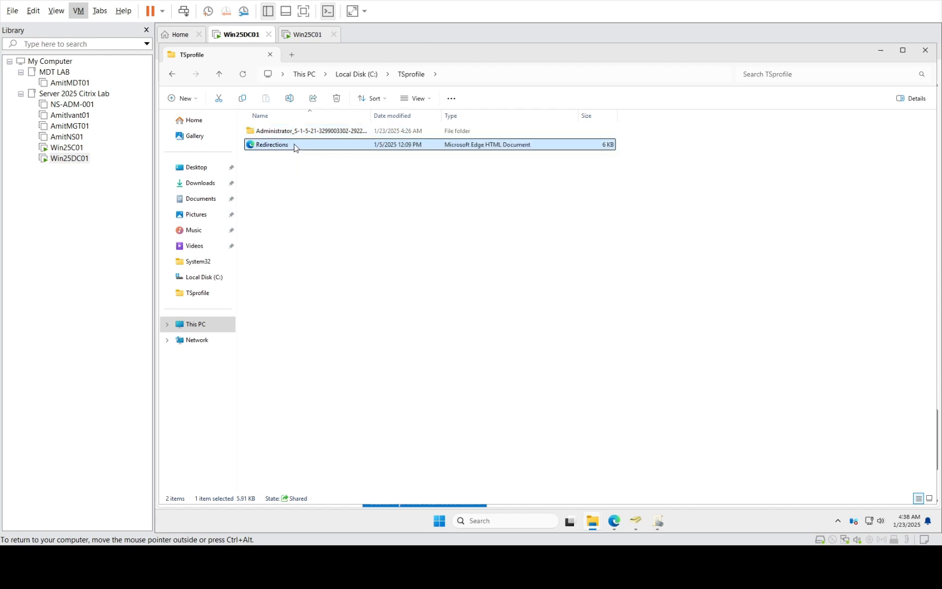
pyautogui.moveTo(277, 148)
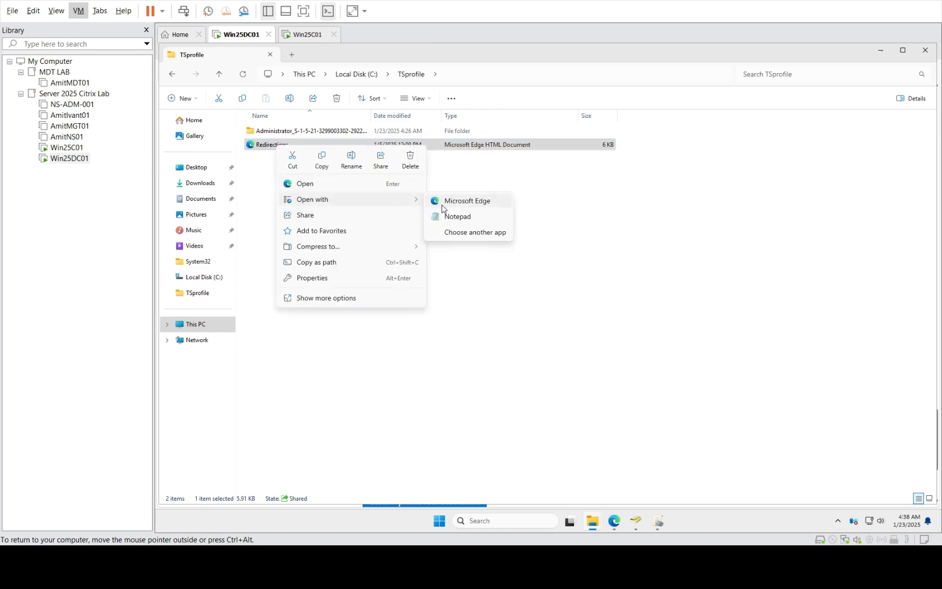
pyautogui.click(457, 216)
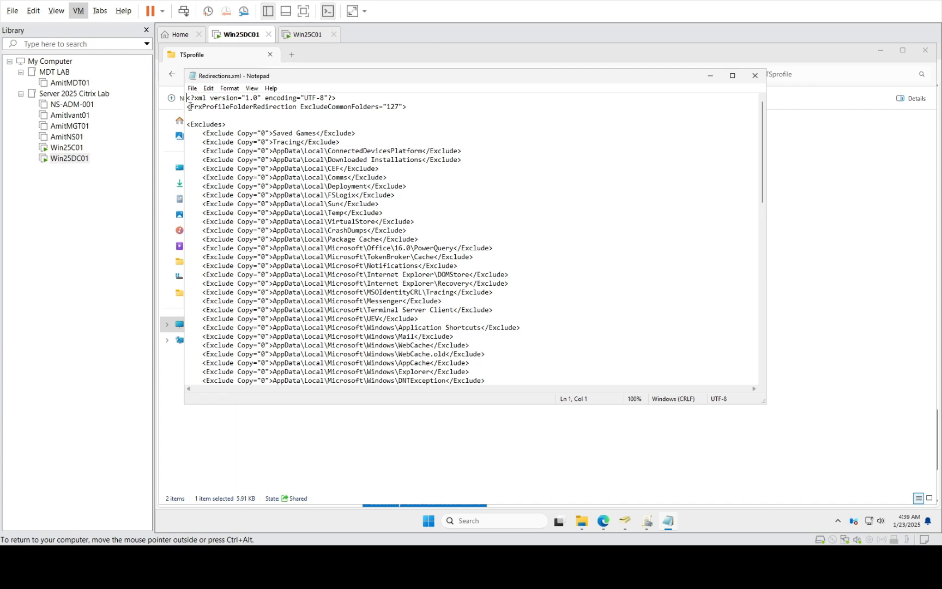
# Highlight the ExcludeCommonFolders line and the Tracing exclude's Copy value, then bring Edge forward.
pyautogui.tripleClick(296, 107)
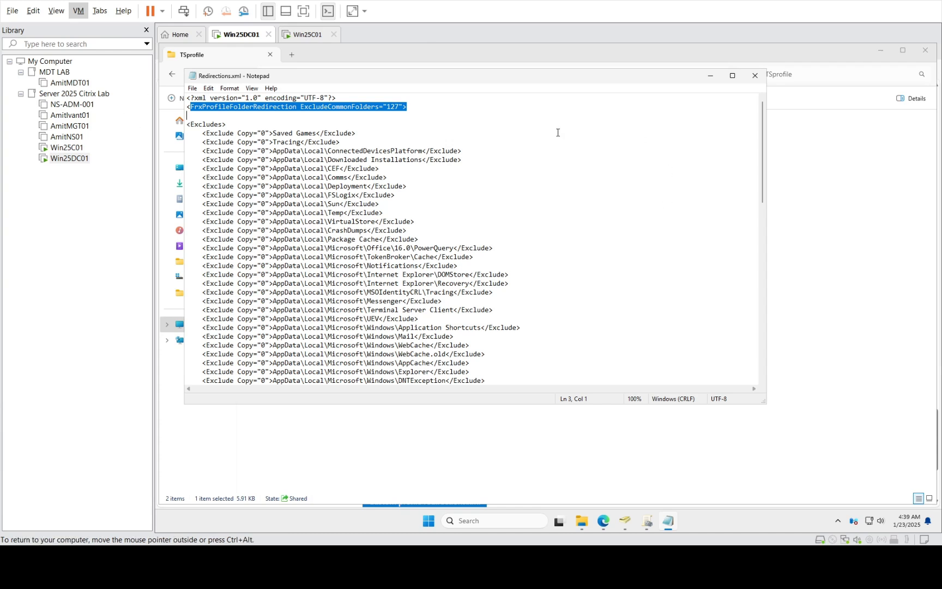
pyautogui.click(392, 115)
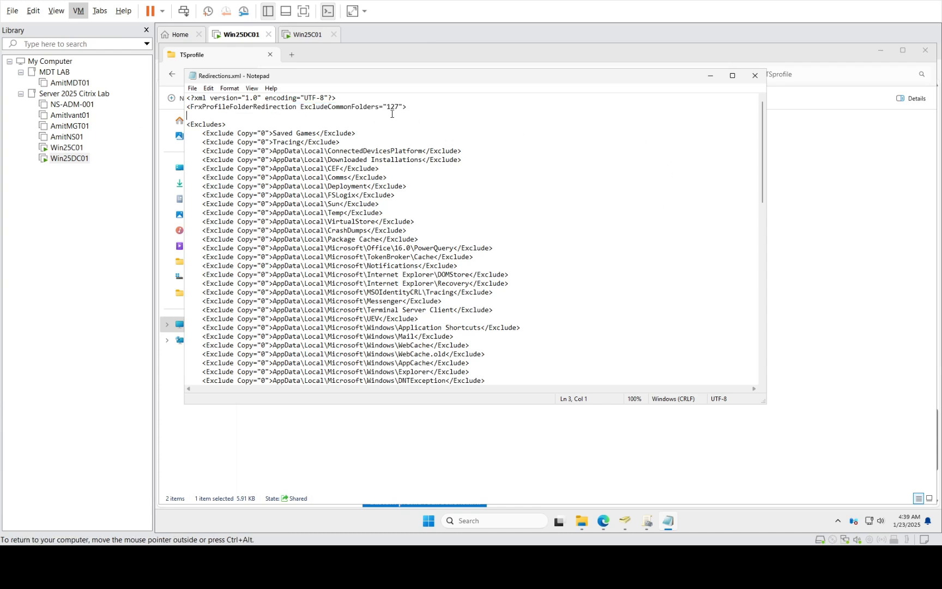
pyautogui.moveTo(369, 134)
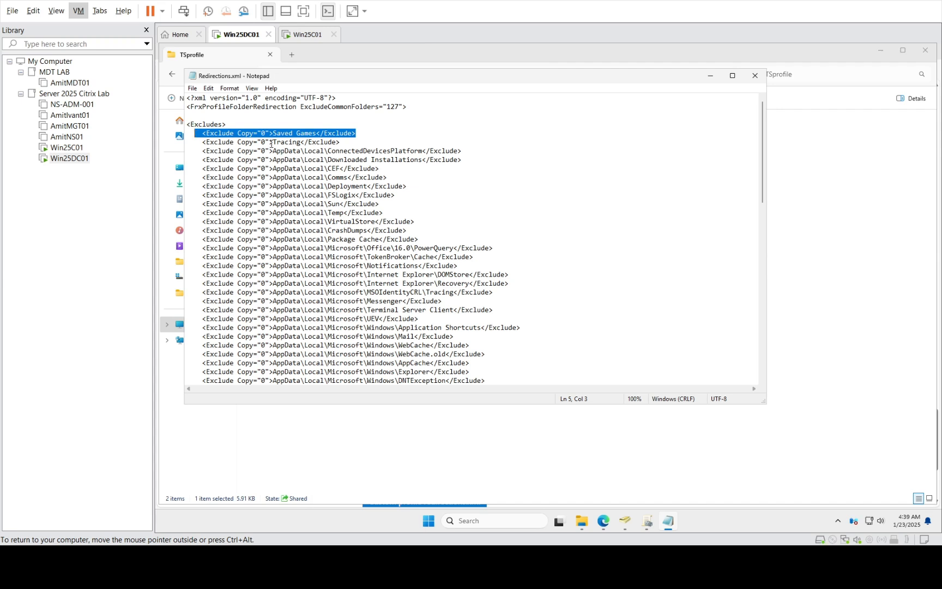
pyautogui.click(264, 142)
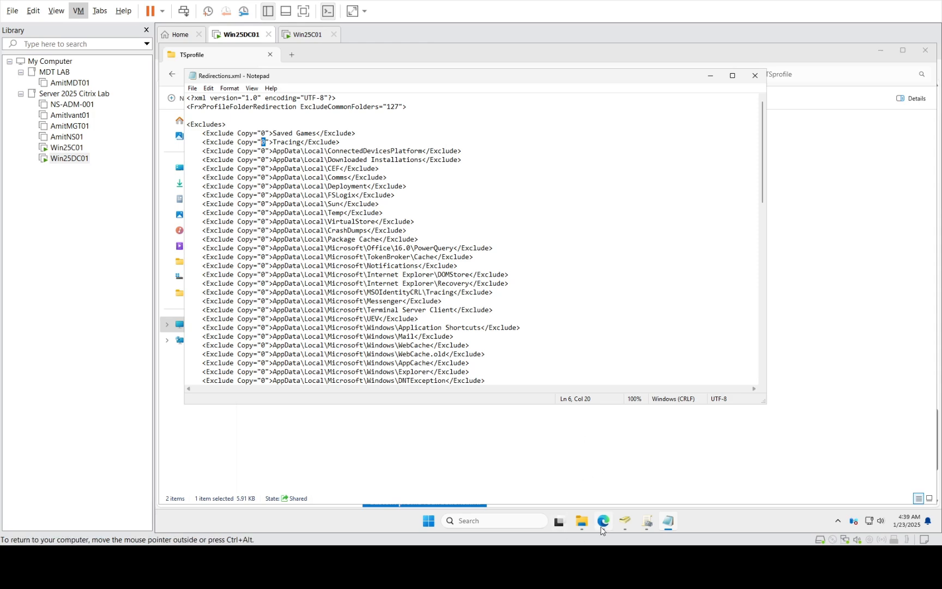
pyautogui.click(602, 519)
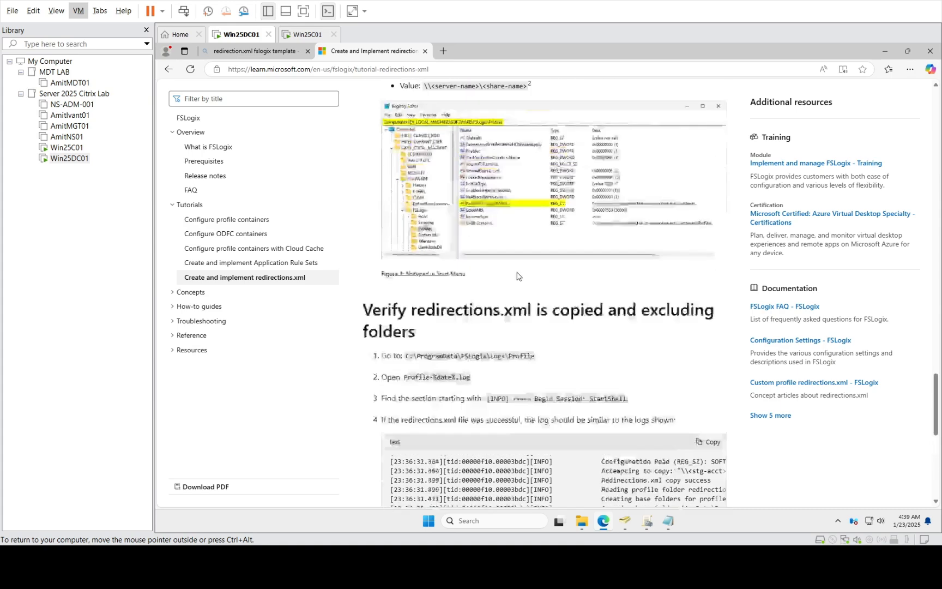
# Reach the Custom profile redirections.xml Copy attribute values and highlight the Copy 2 support-engineer warning.
pyautogui.scroll(3)
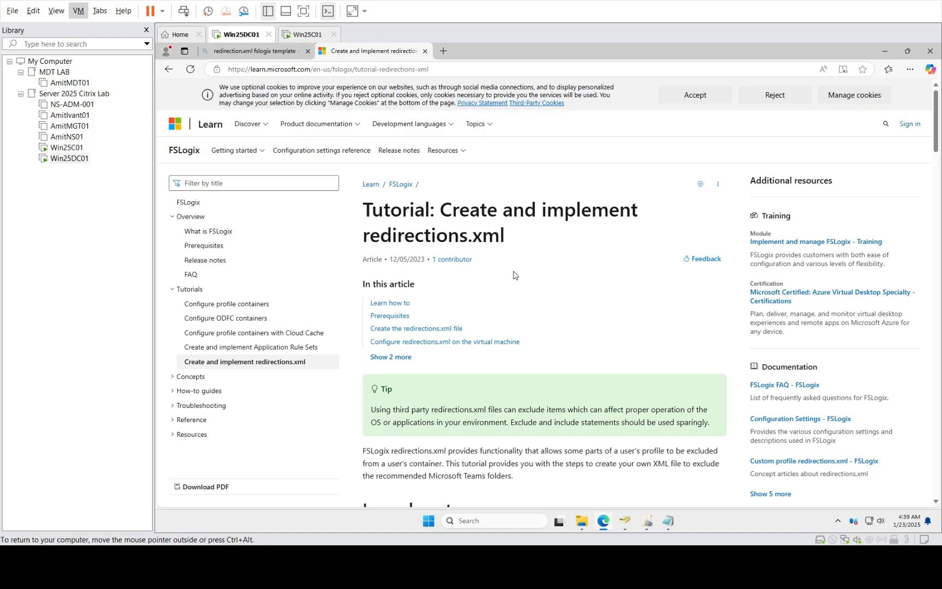
pyautogui.scroll(-3)
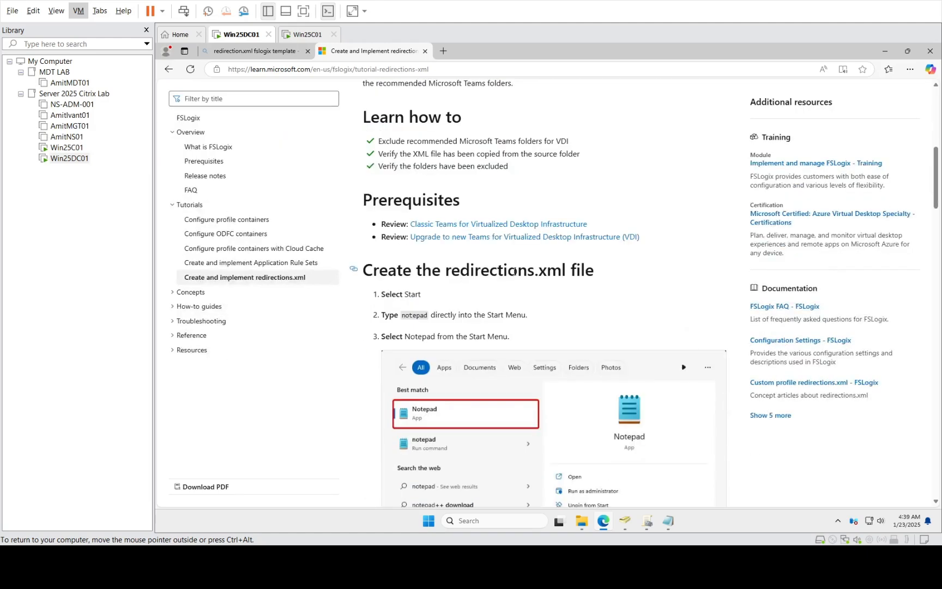
pyautogui.scroll(-3)
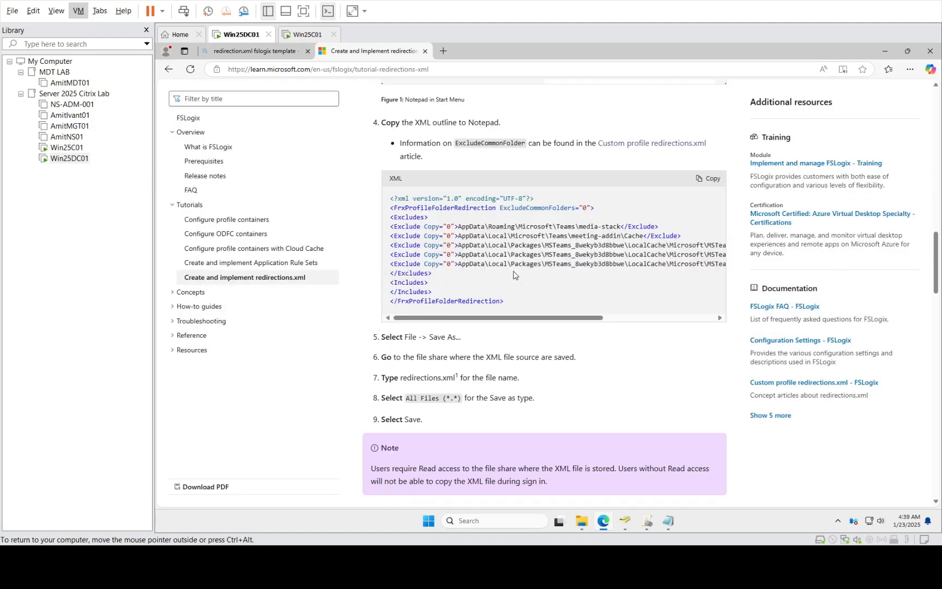
pyautogui.moveTo(466, 426)
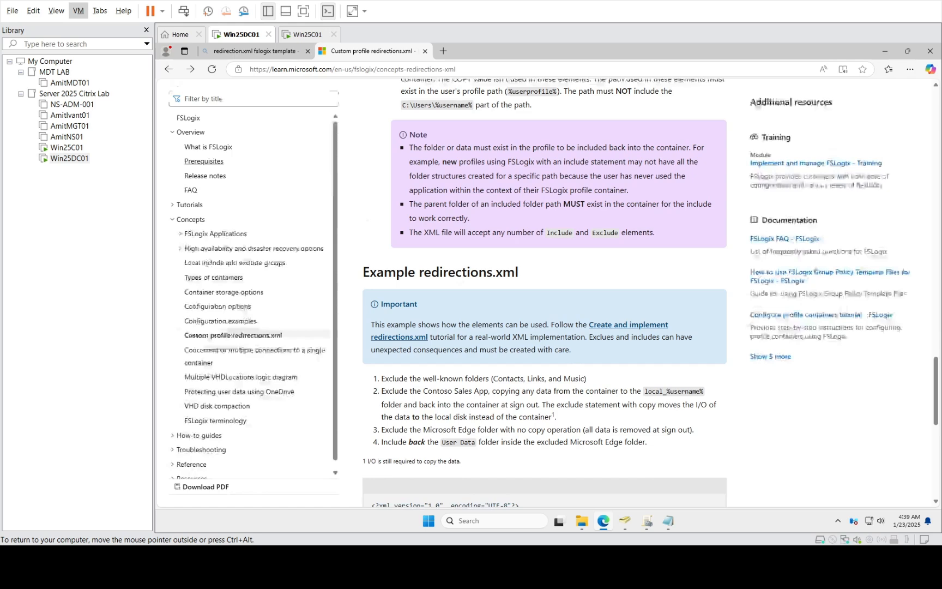
pyautogui.scroll(-3)
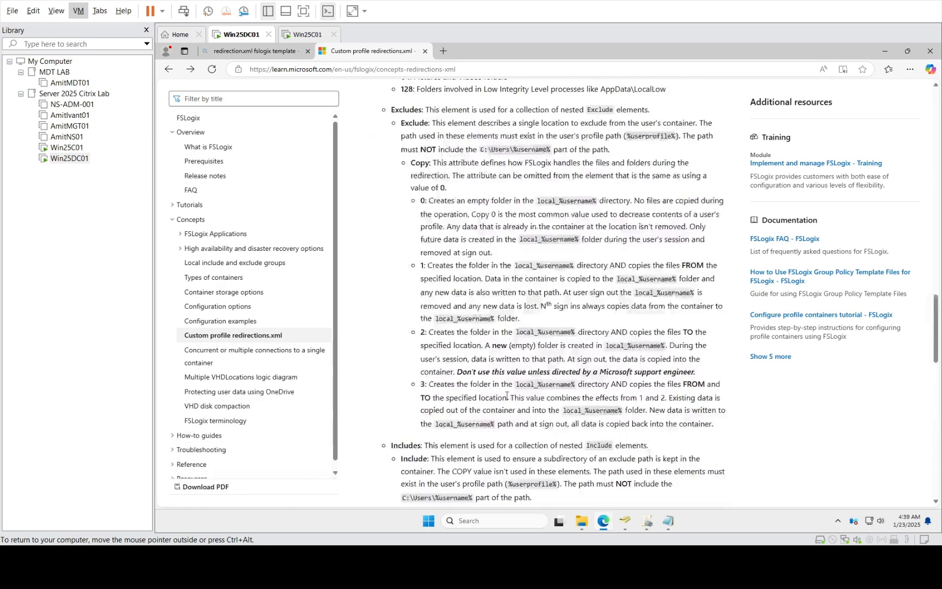
pyautogui.scroll(3)
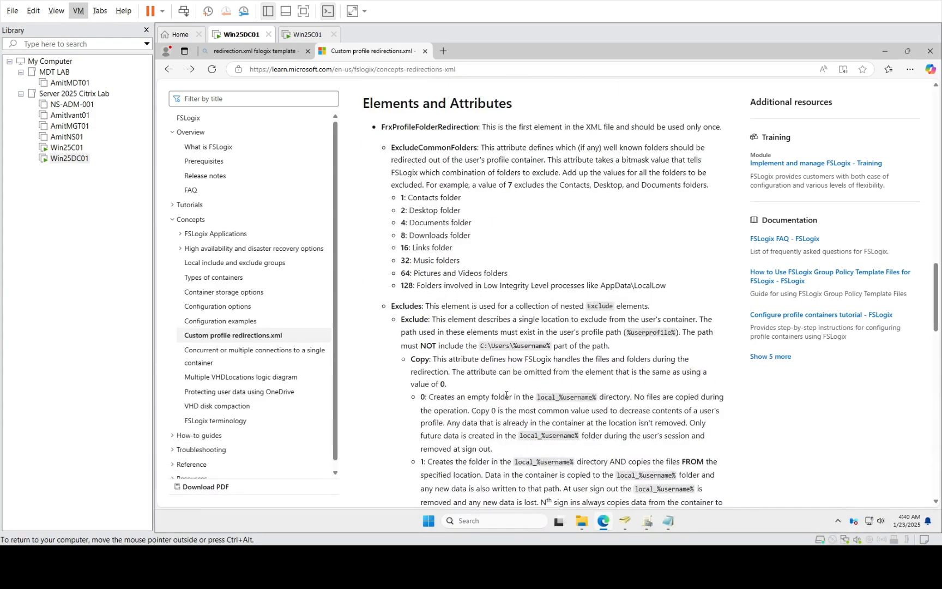
pyautogui.scroll(-3)
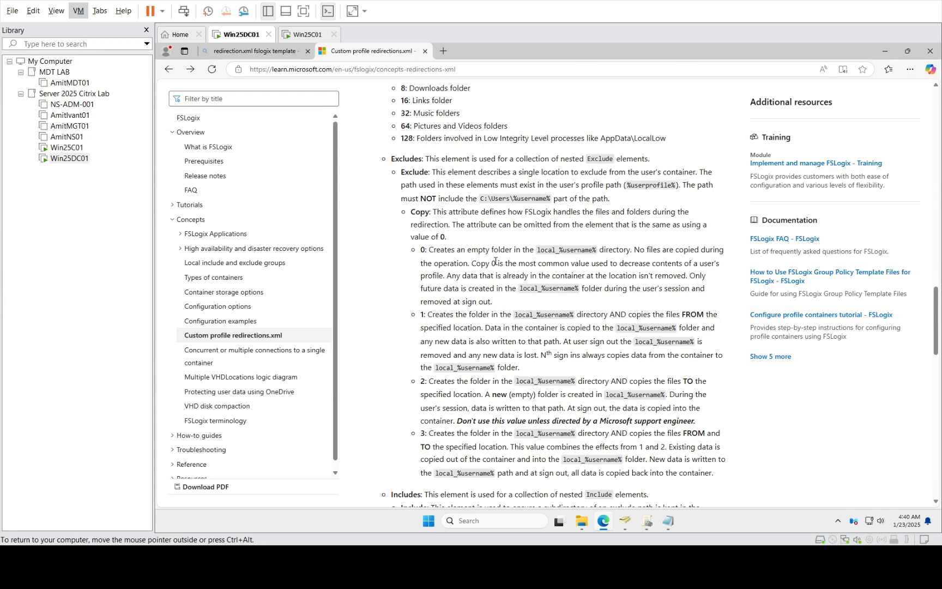
pyautogui.moveTo(672, 469)
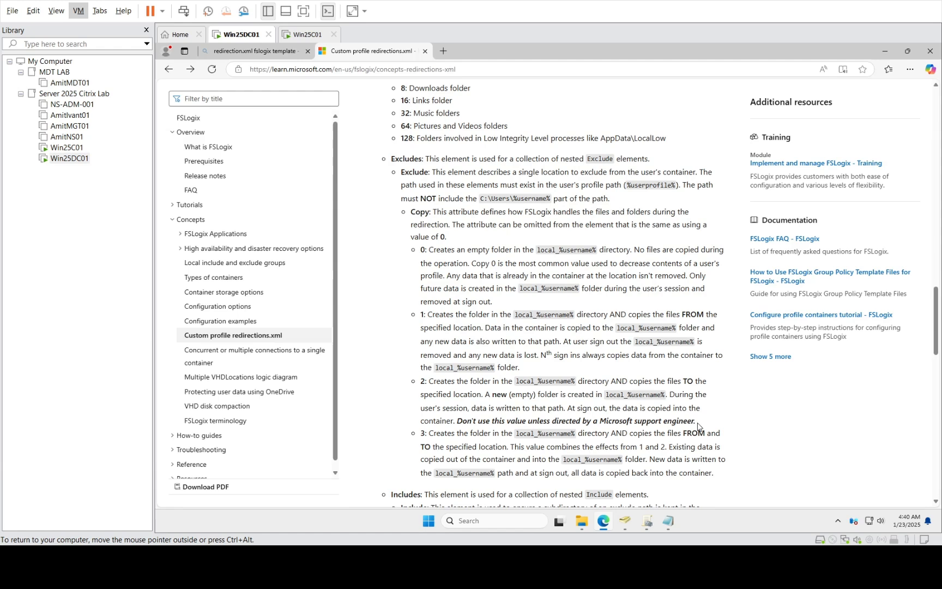
pyautogui.moveTo(457, 421); pyautogui.dragTo(694, 421)
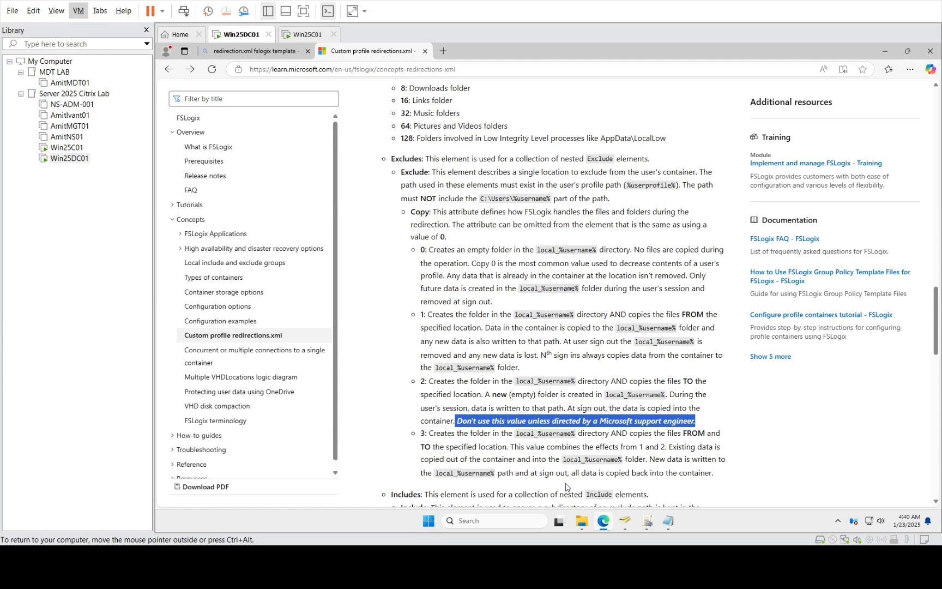
pyautogui.moveTo(686, 518)
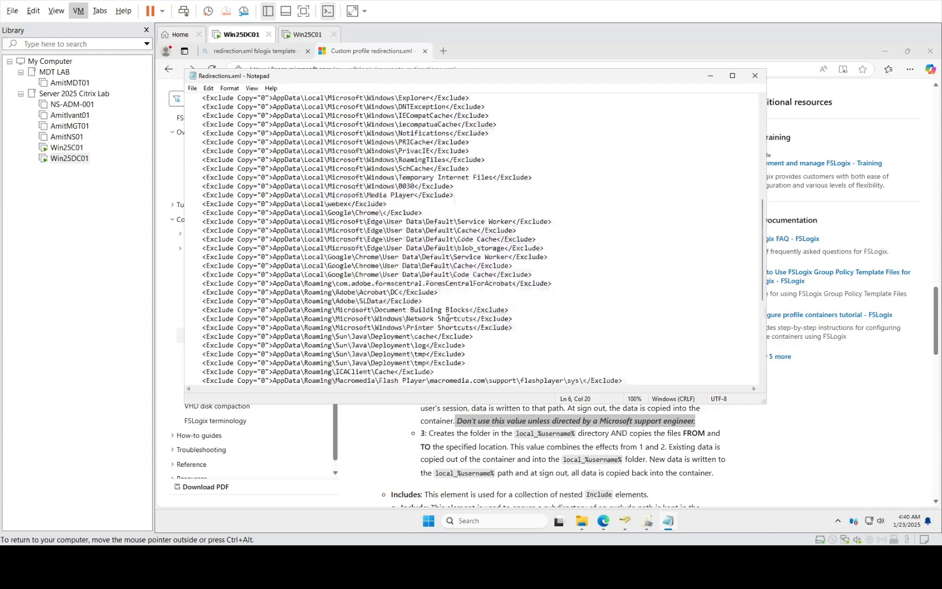
# Scroll Redirections.xml down to the Teams excludes and minimise Notepad to reveal the Learn article.
pyautogui.scroll(-3)
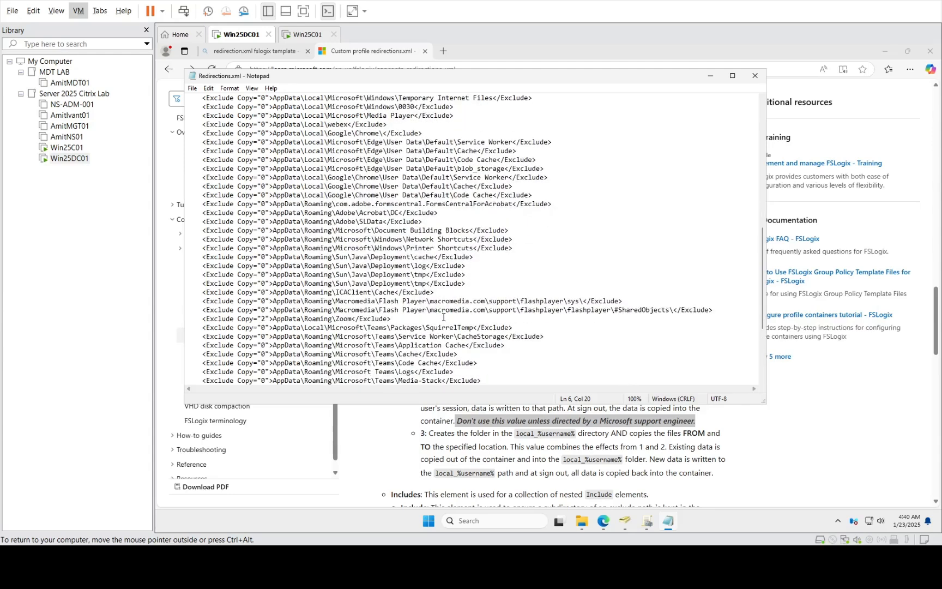
pyautogui.moveTo(710, 75)
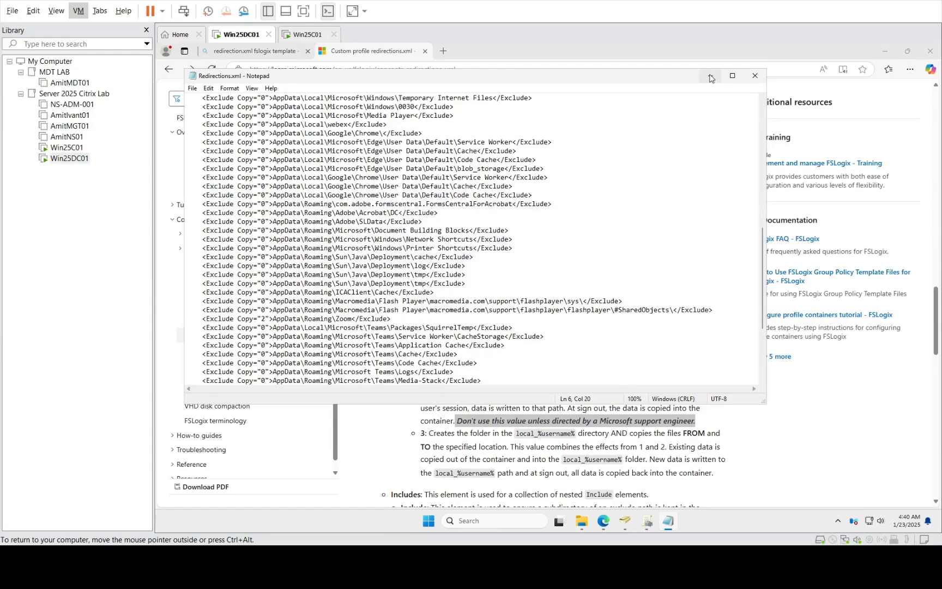
pyautogui.click(754, 75)
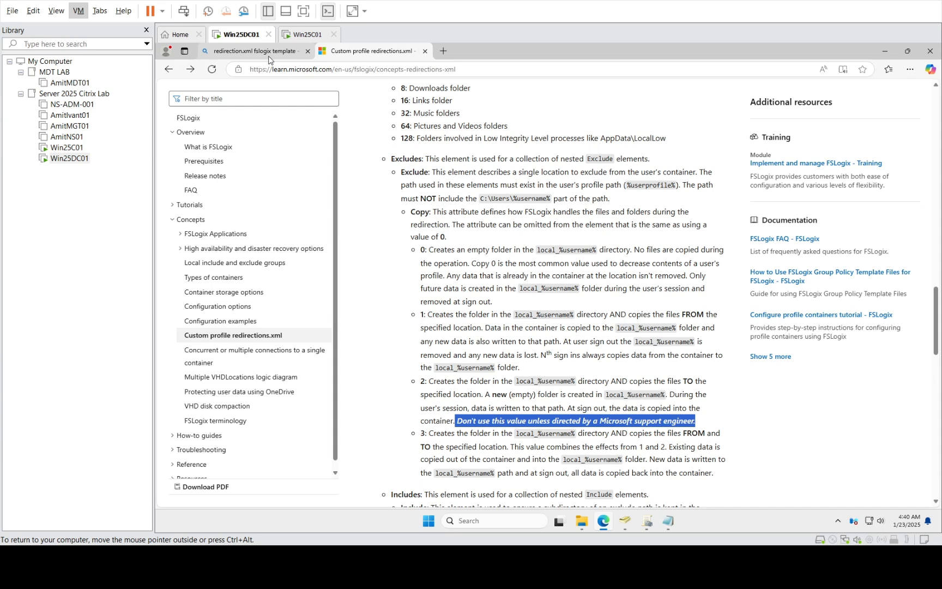
# From the redirection.xml fslogix template Bing search, open the stealthpuppy Crowd Sourced Redirections.xml article.
pyautogui.click(443, 51)
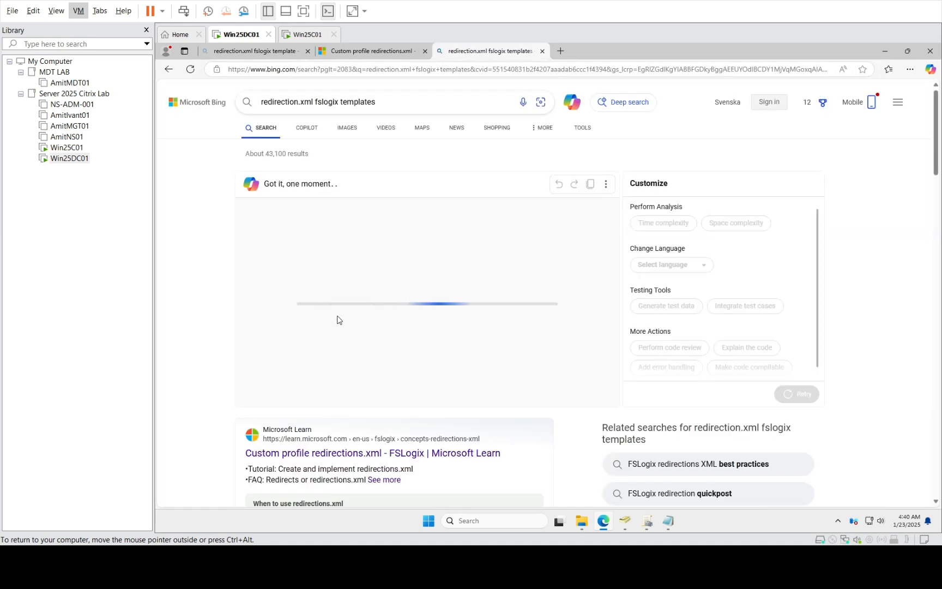
pyautogui.scroll(-3)
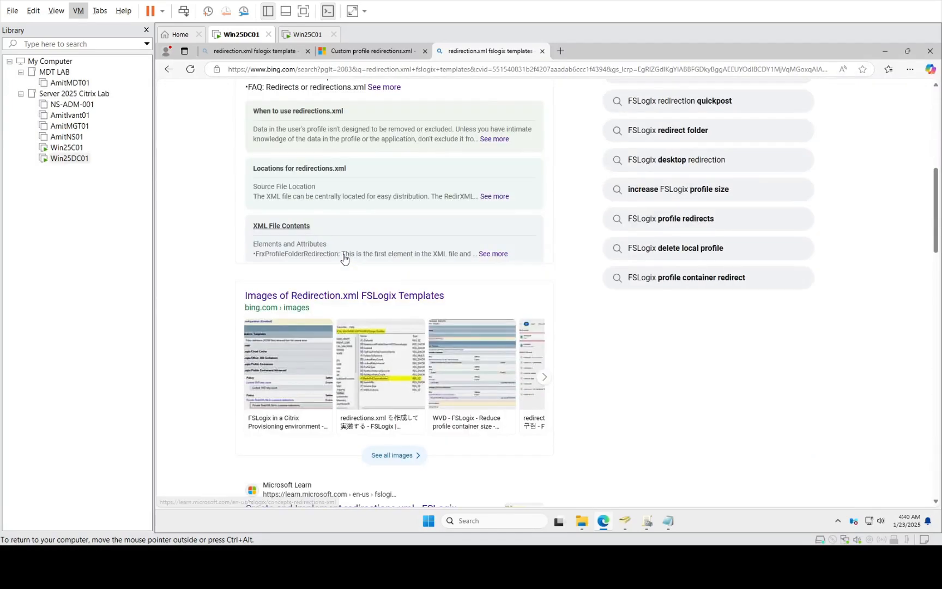
pyautogui.scroll(-3)
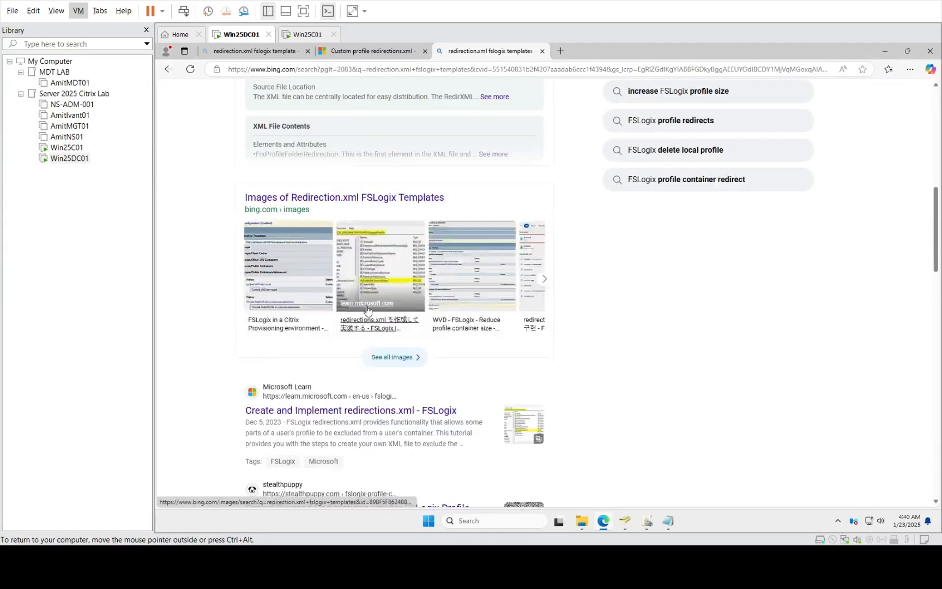
pyautogui.scroll(-3)
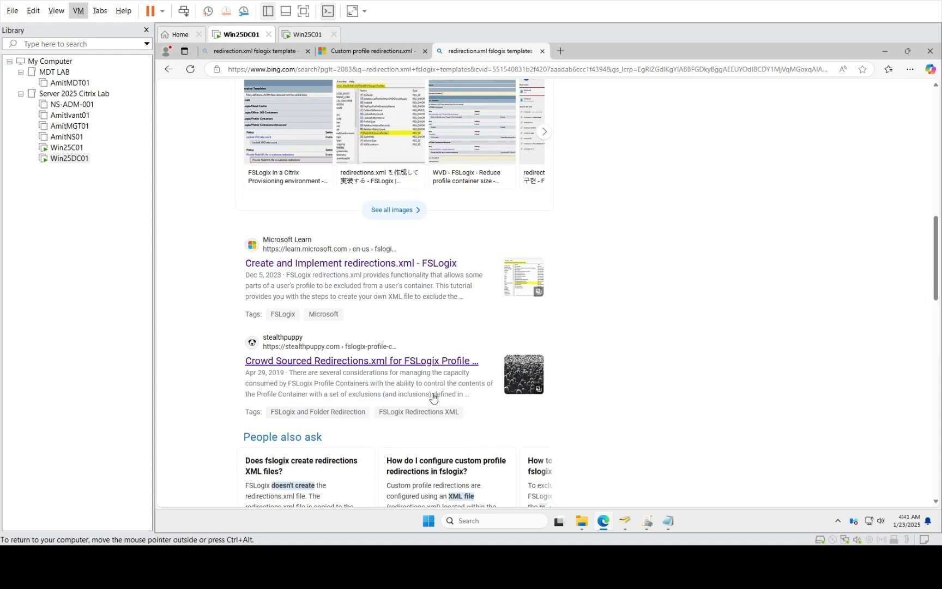
pyautogui.moveTo(333, 365)
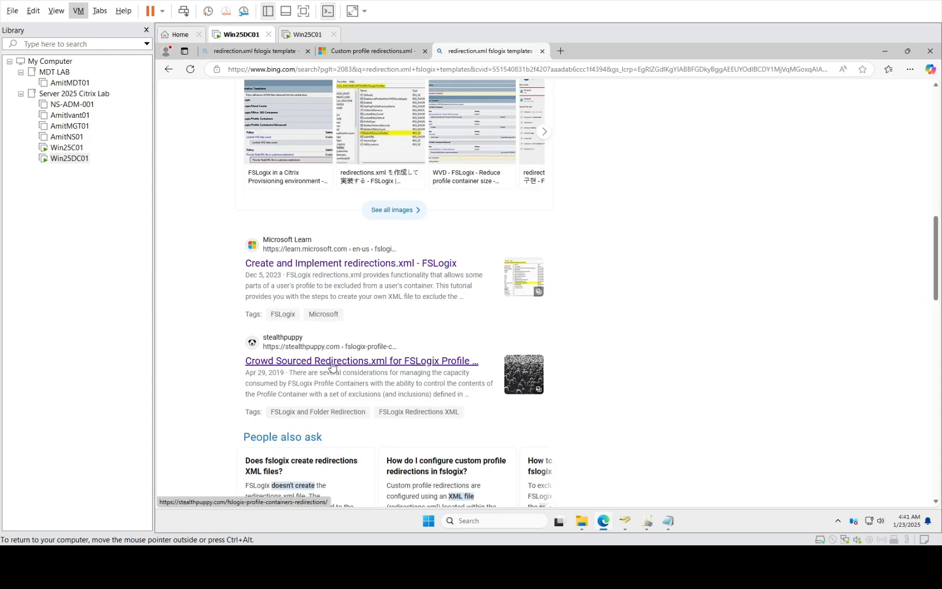
pyautogui.scroll(-3)
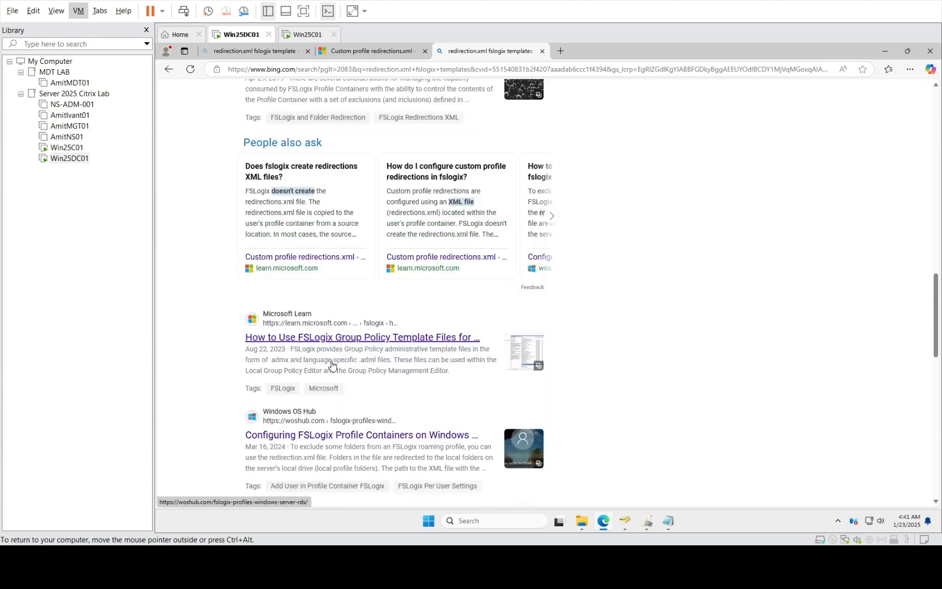
pyautogui.click(362, 337)
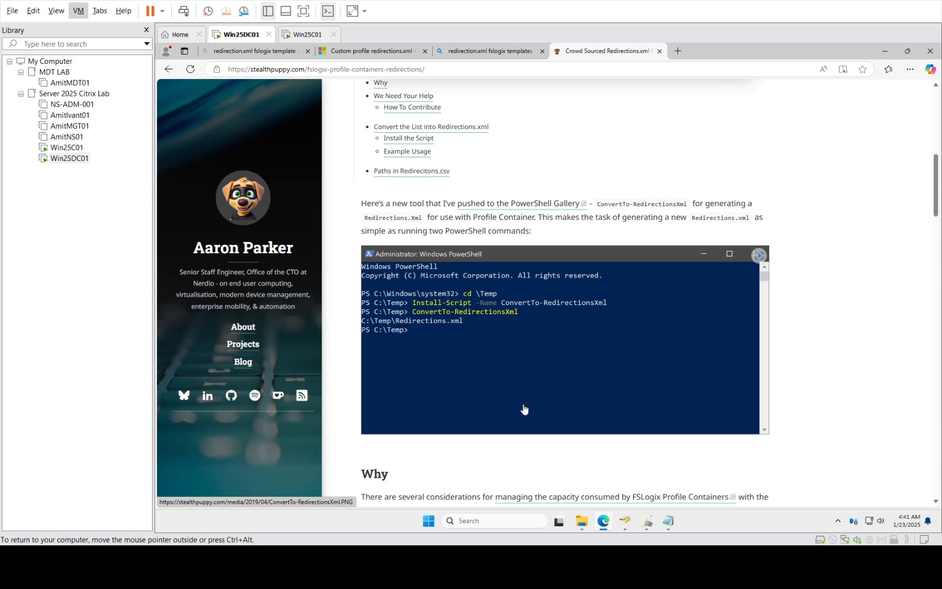
pyautogui.moveTo(670, 406)
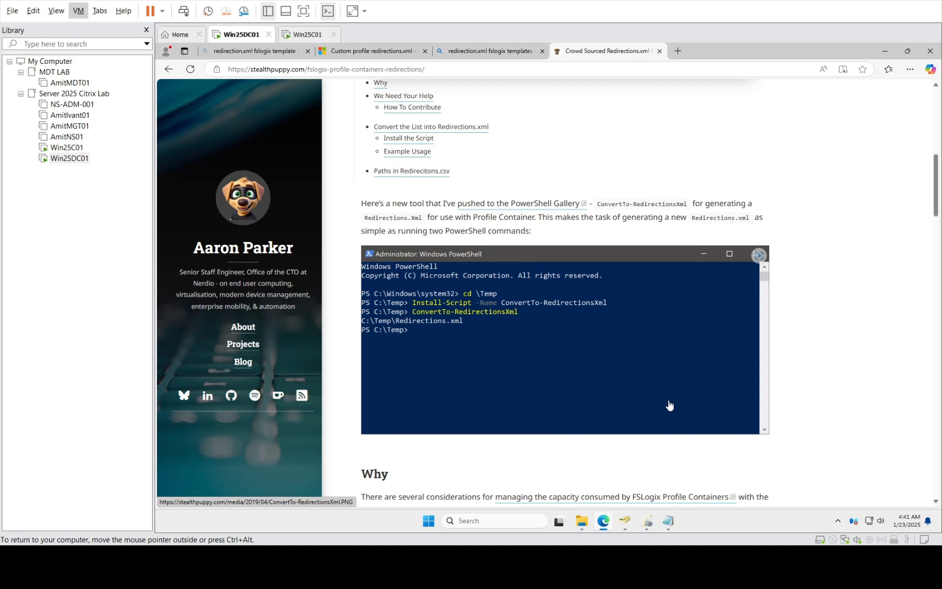
# Scroll the article down to its sample Redirections.xml exclude list output.
pyautogui.scroll(-3)
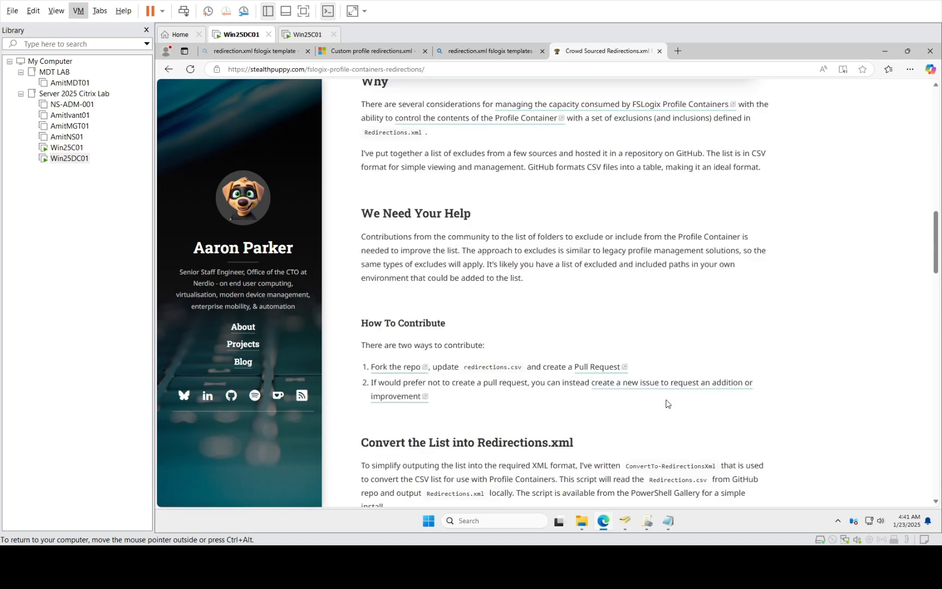
pyautogui.moveTo(661, 401)
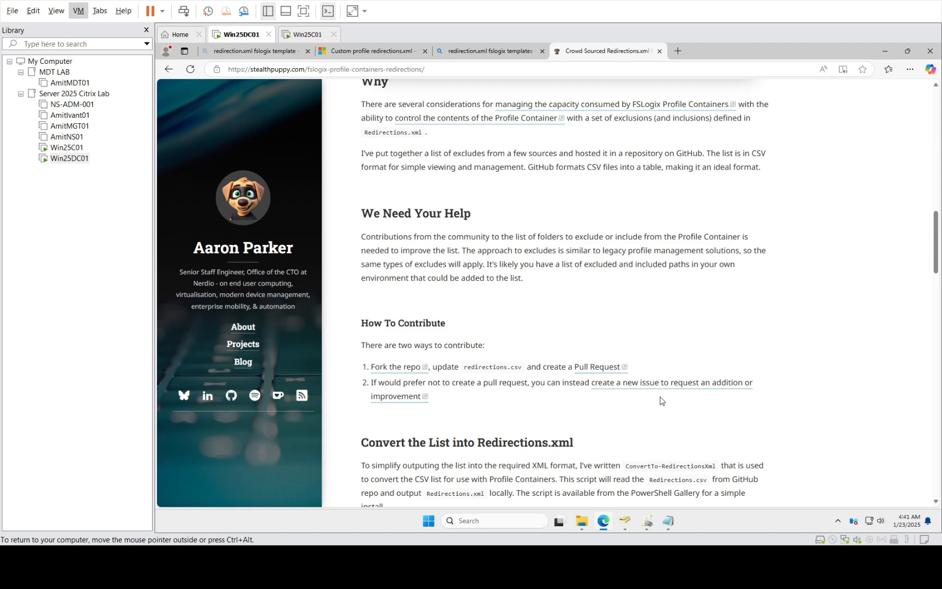
pyautogui.scroll(-3)
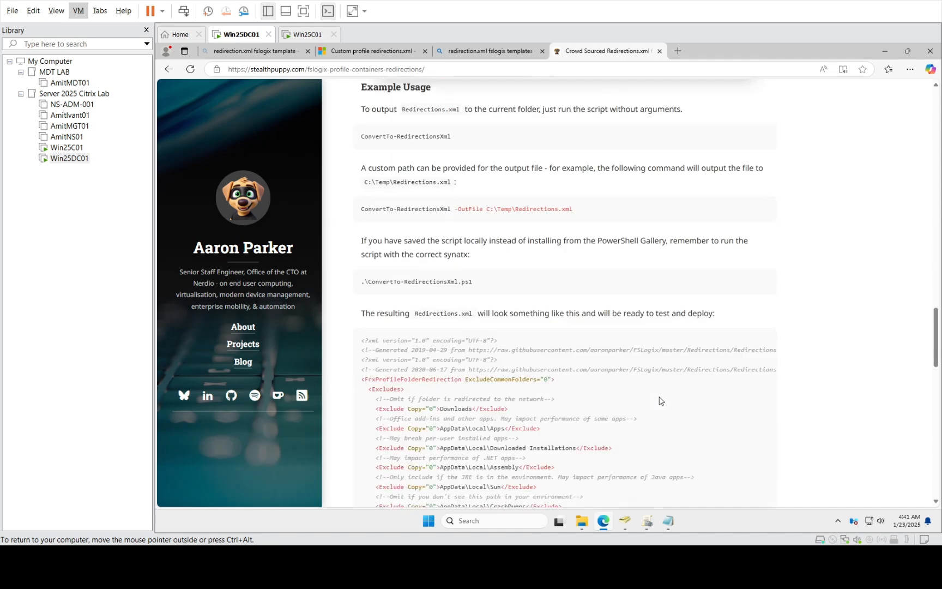
pyautogui.scroll(-3)
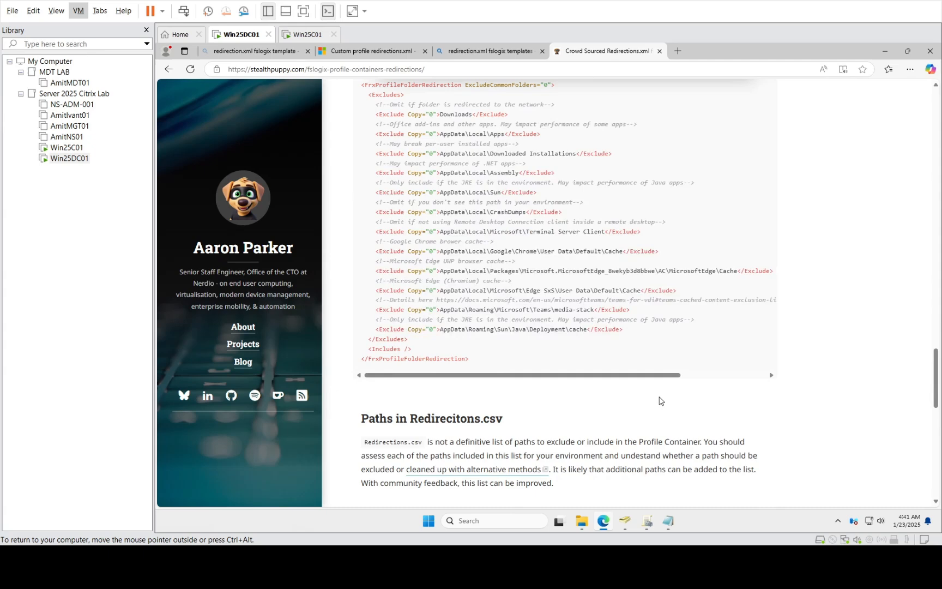
pyautogui.scroll(-3)
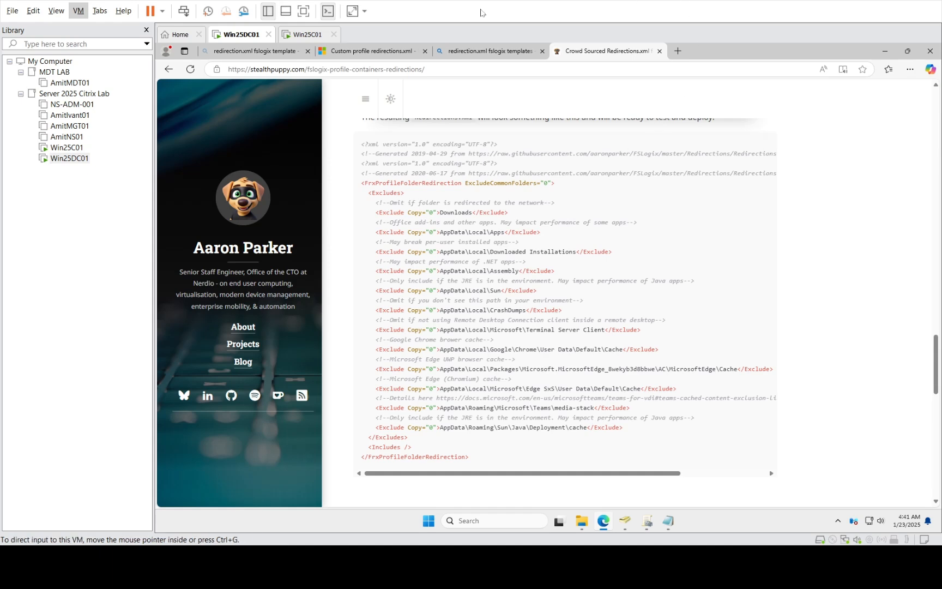
# Switch through the Bing tabs back to the first redirection.xml fslogix template search results.
pyautogui.click(488, 50)
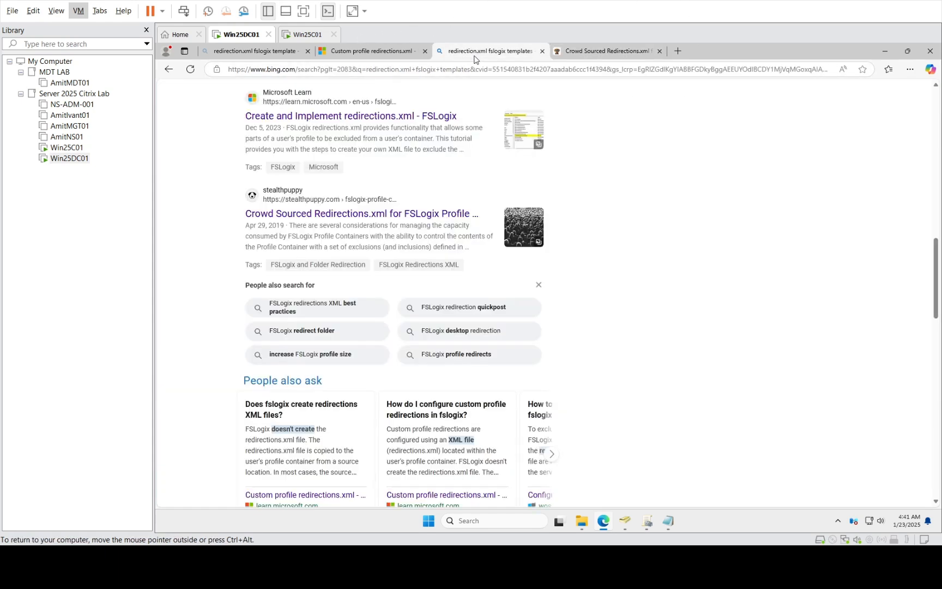
pyautogui.click(252, 50)
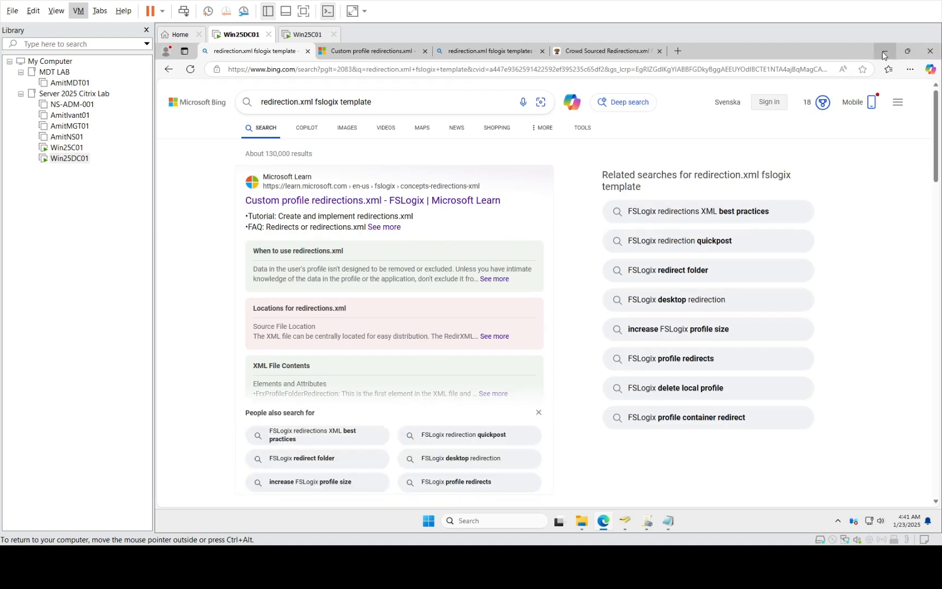
pyautogui.moveTo(884, 51)
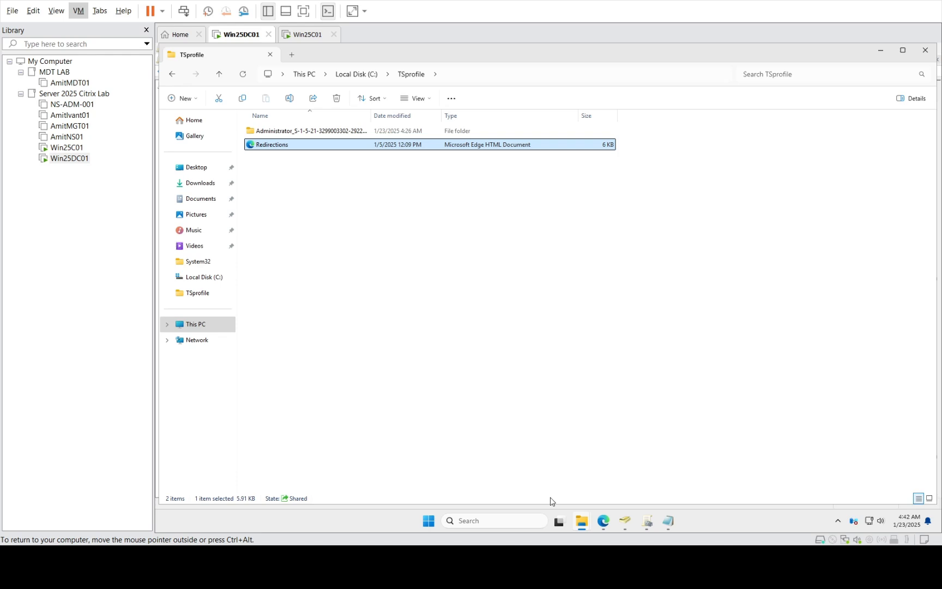
# Reopen Redirections from TSprofile, read through its Includes section, close Notepad and minimise the folder window.
pyautogui.doubleClick(272, 144)
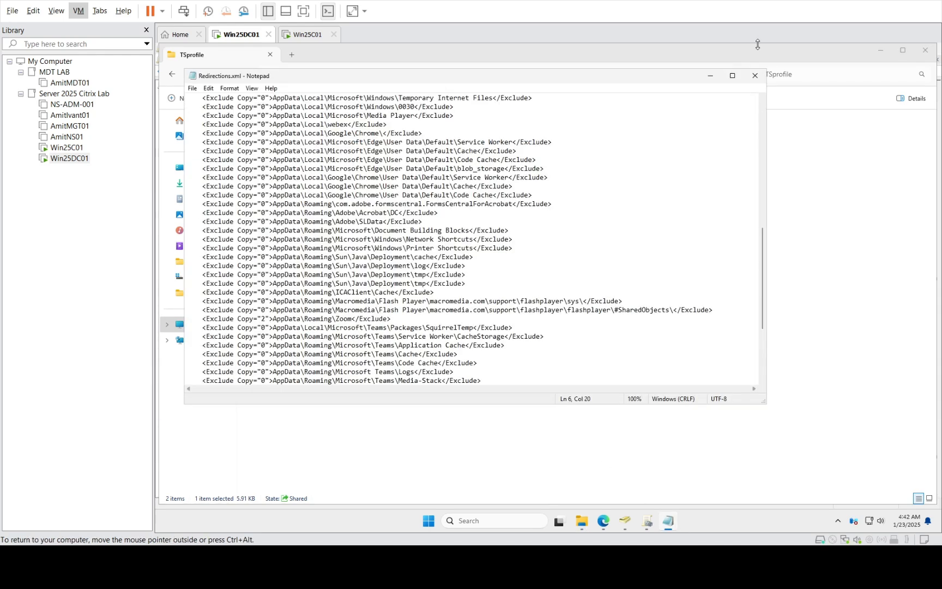
pyautogui.scroll(-3)
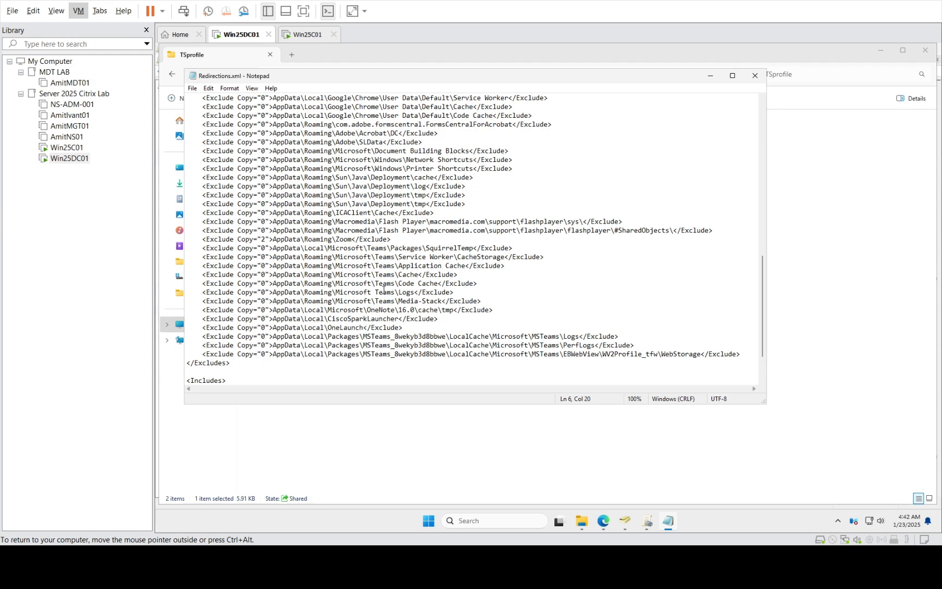
pyautogui.scroll(-3)
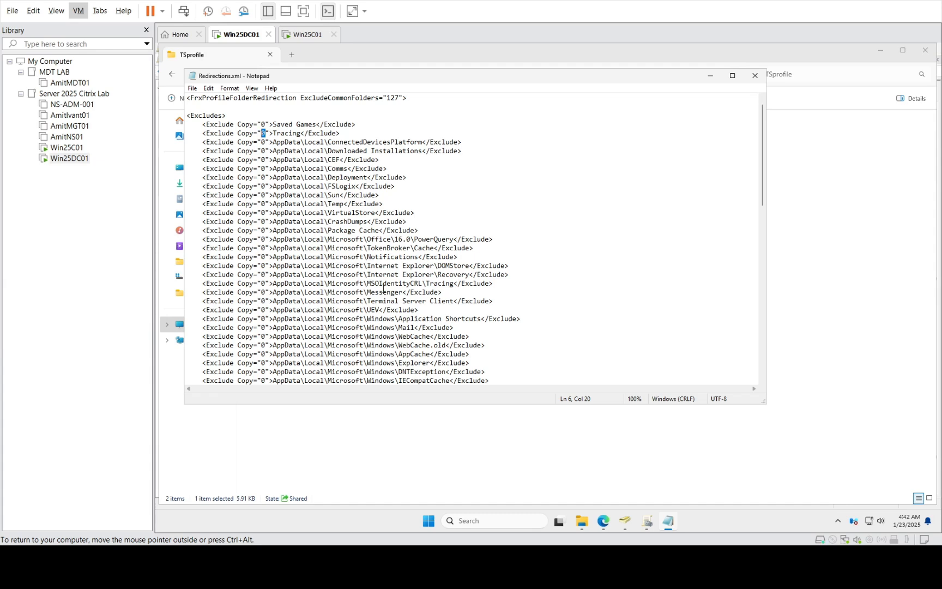
pyautogui.scroll(-3)
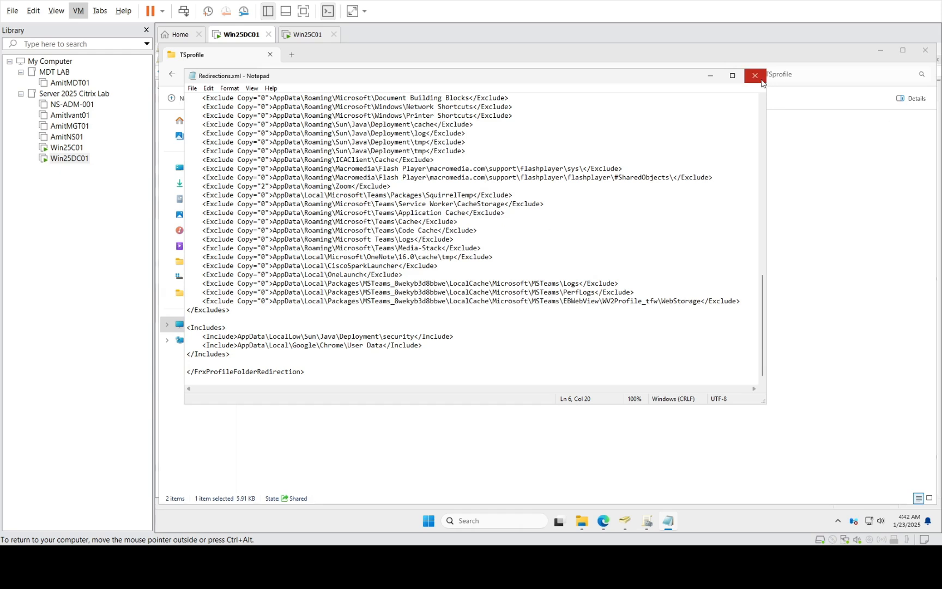
pyautogui.click(755, 75)
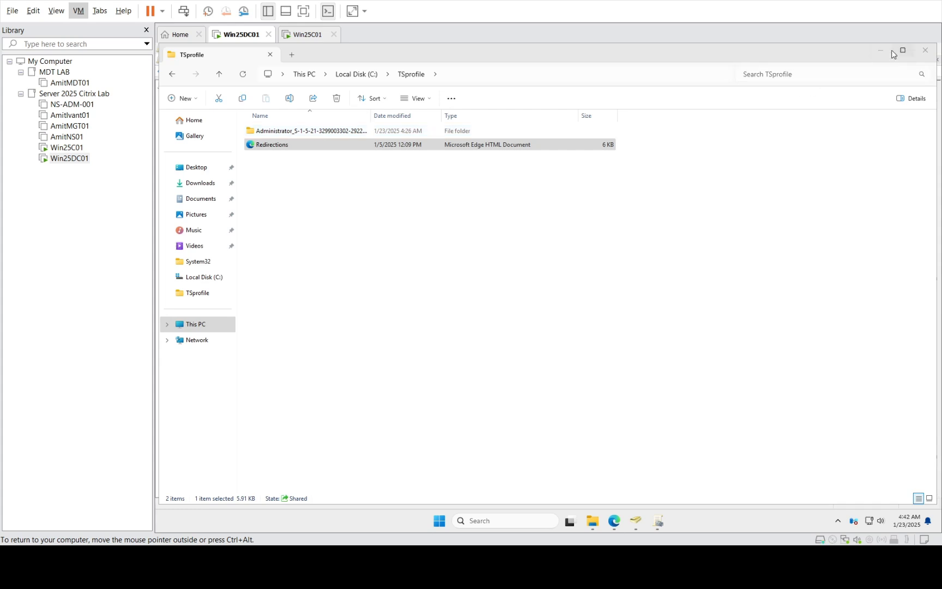
pyautogui.click(308, 131)
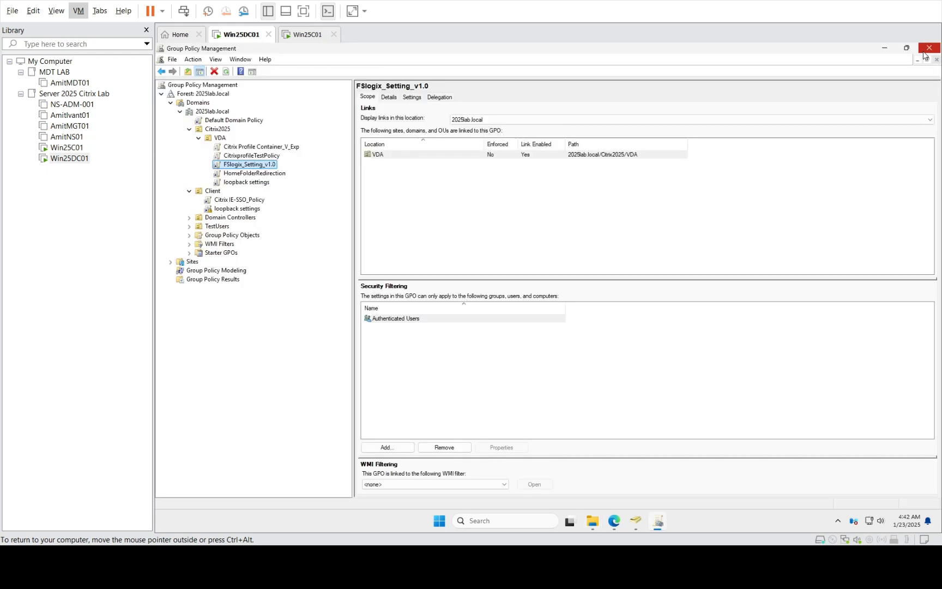
# Edit FSlogix_Setting_v1.0 and expand Administrative Templates > FSLogix > Profile Containers in a maximised editor.
pyautogui.rightClick(246, 164)
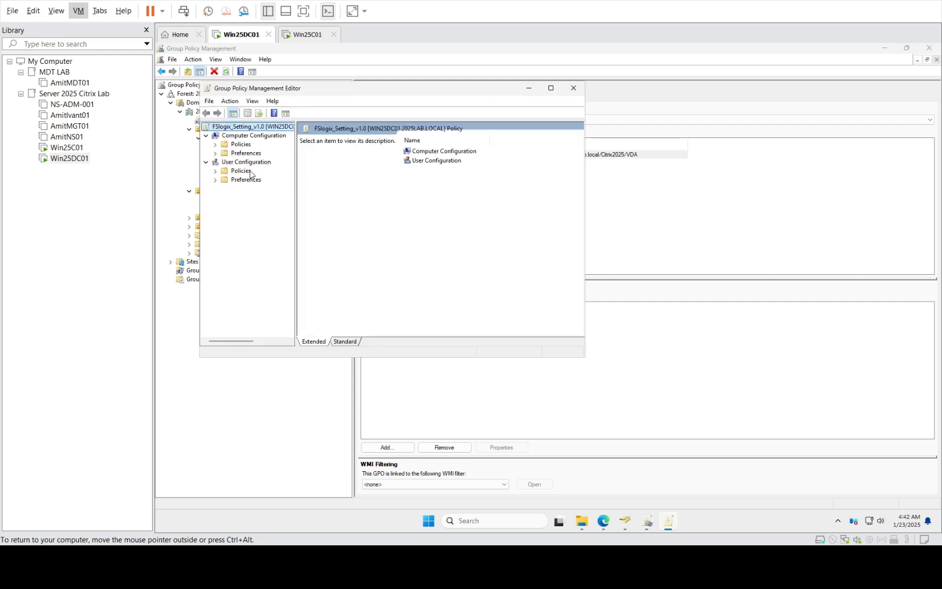
pyautogui.click(215, 144)
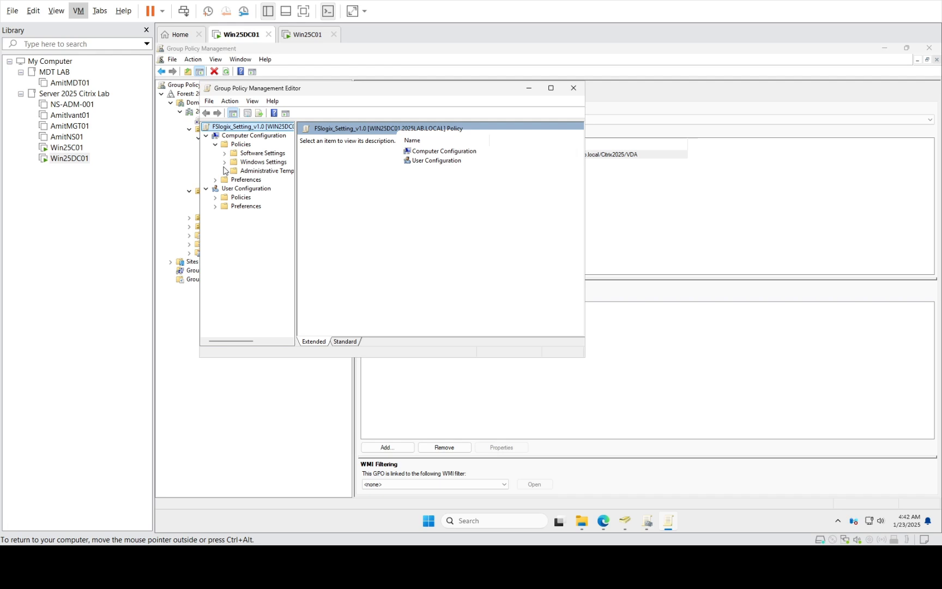
pyautogui.click(226, 170)
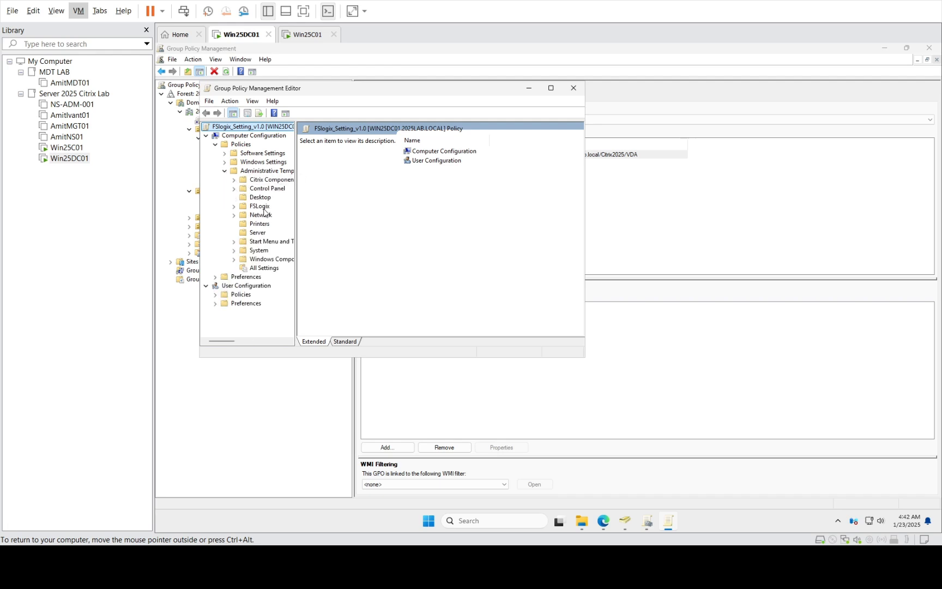
pyautogui.click(258, 205)
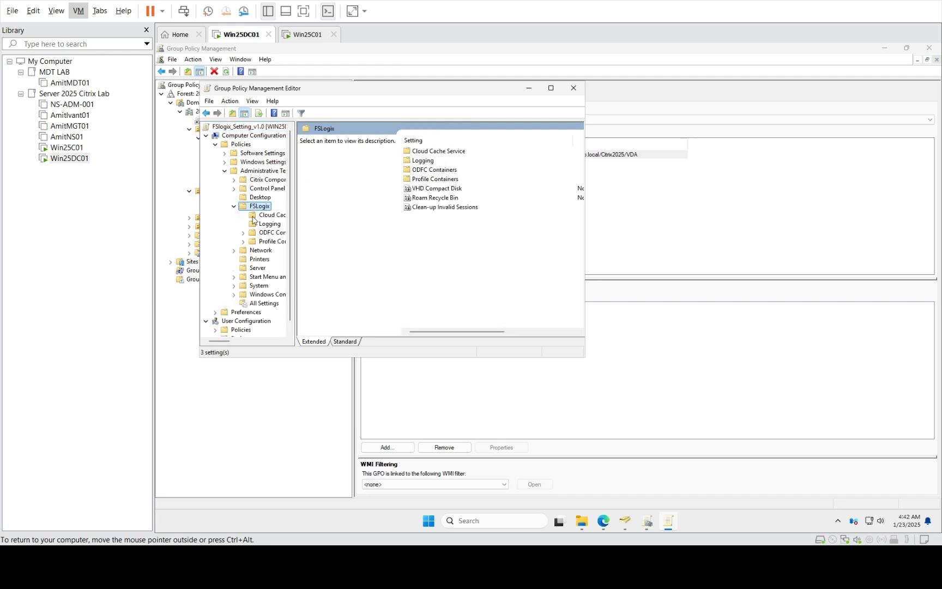
pyautogui.click(273, 241)
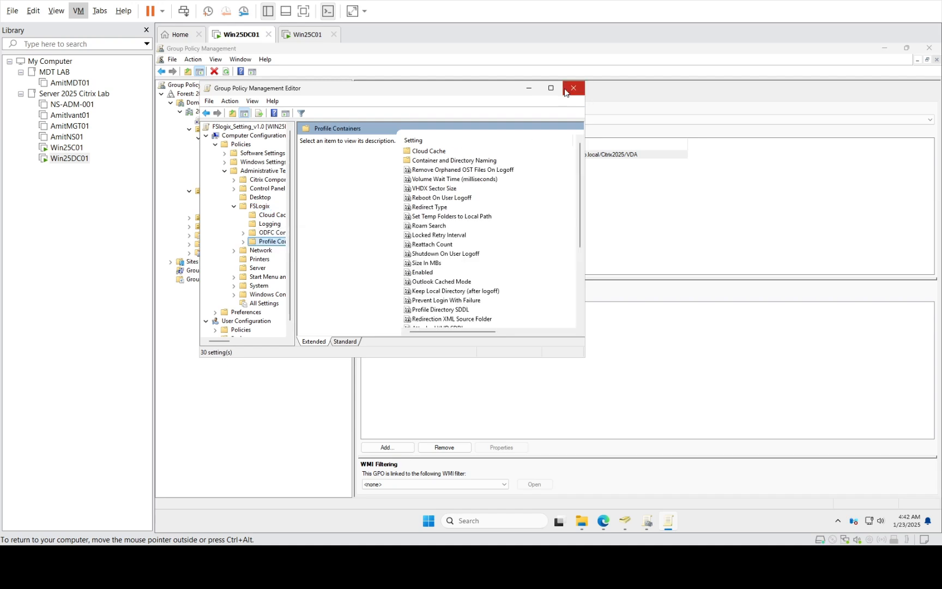
pyautogui.click(549, 88)
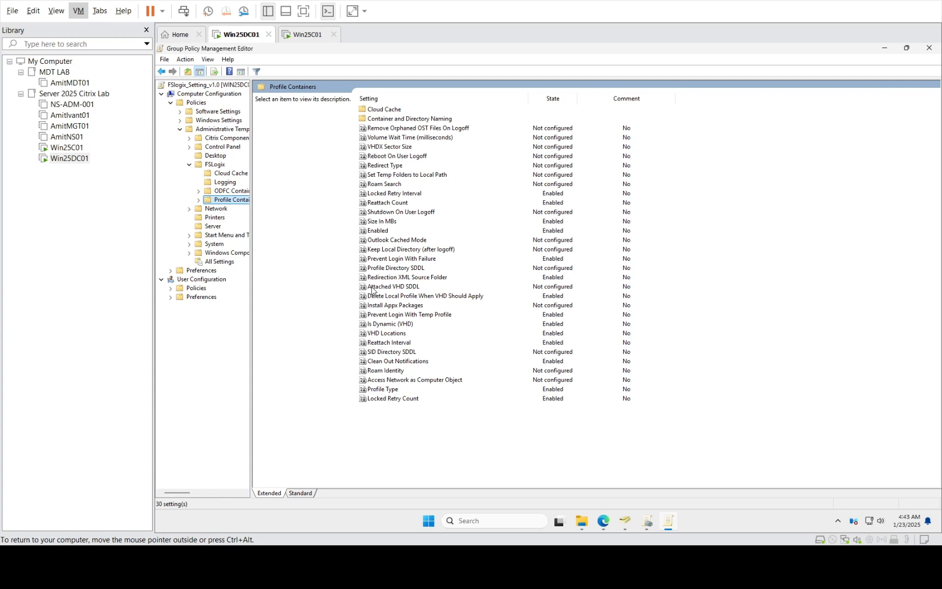
pyautogui.doubleClick(409, 277)
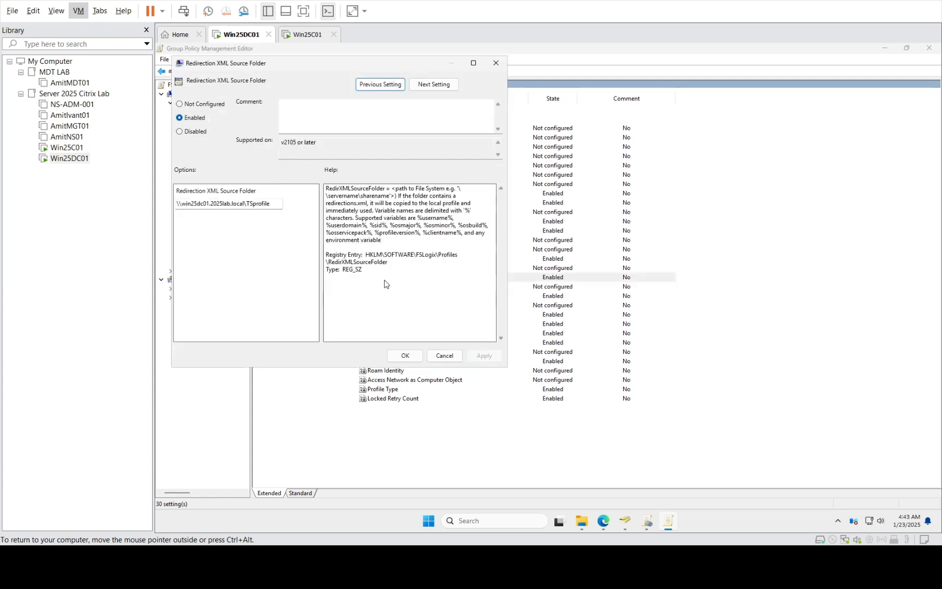
pyautogui.doubleClick(257, 202)
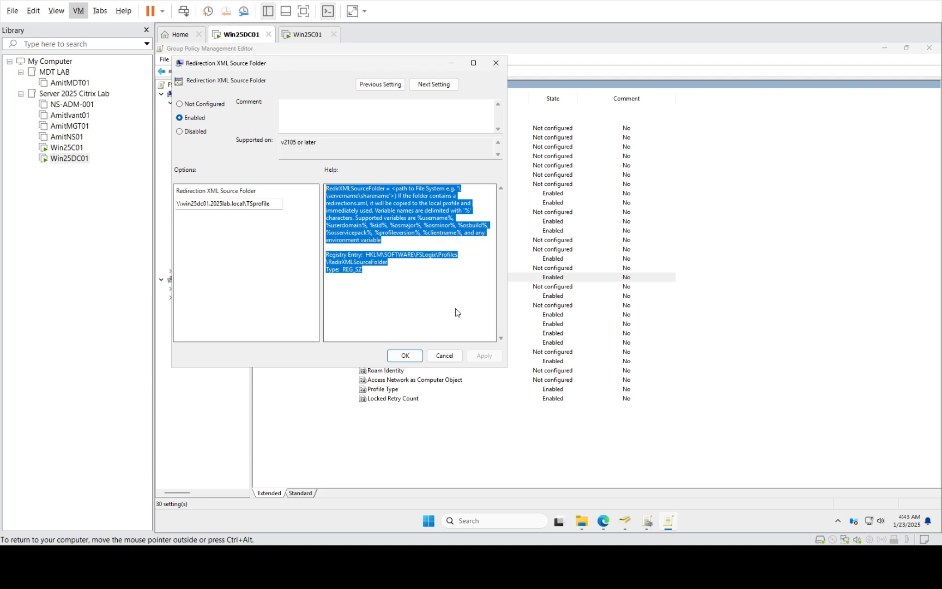
pyautogui.click(413, 286)
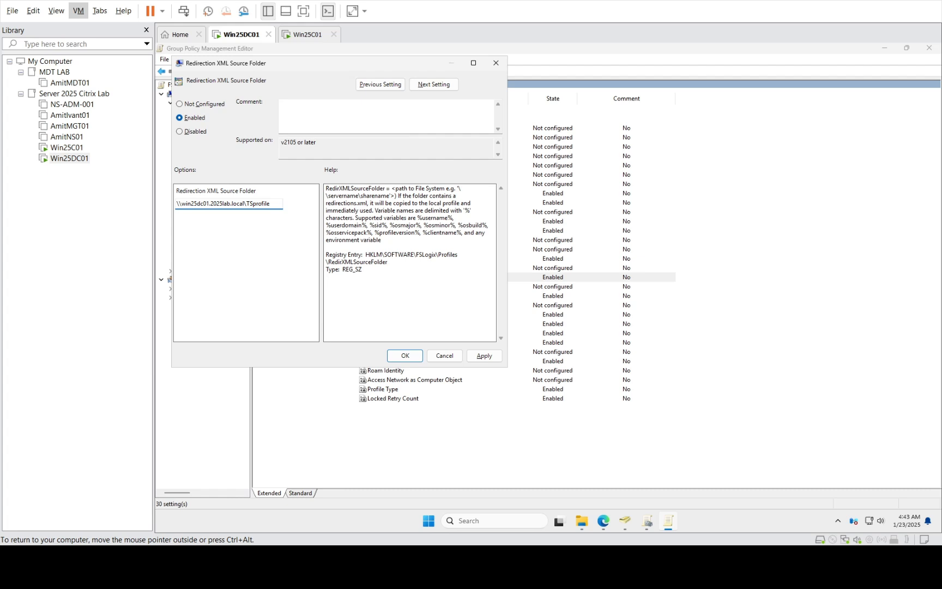
pyautogui.write('\\')
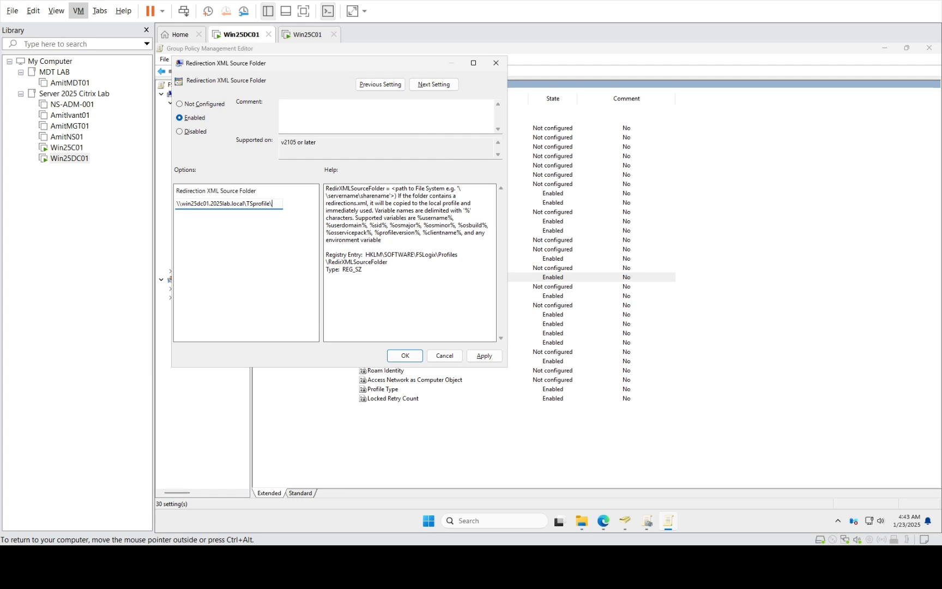
pyautogui.press('Backspace')
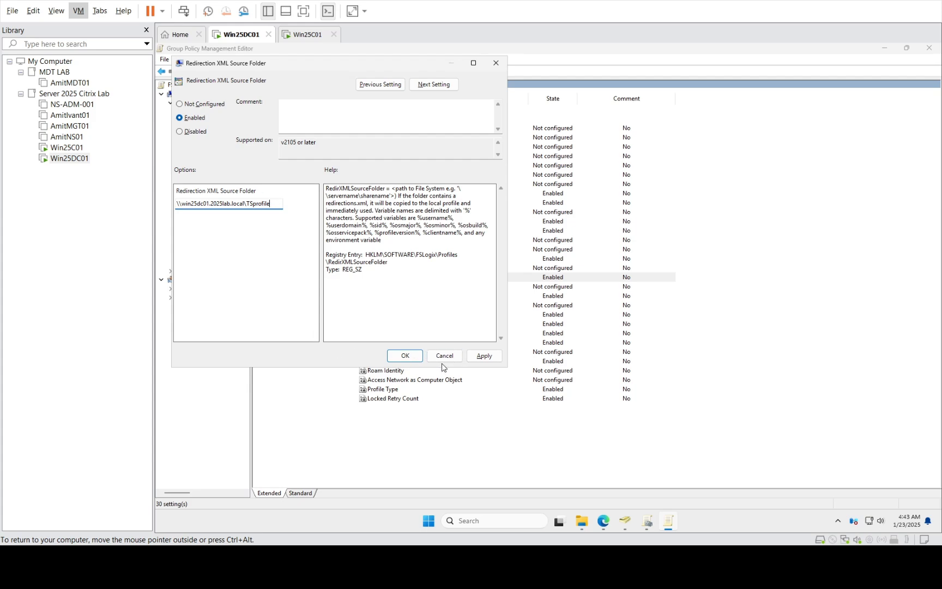
pyautogui.click(405, 355)
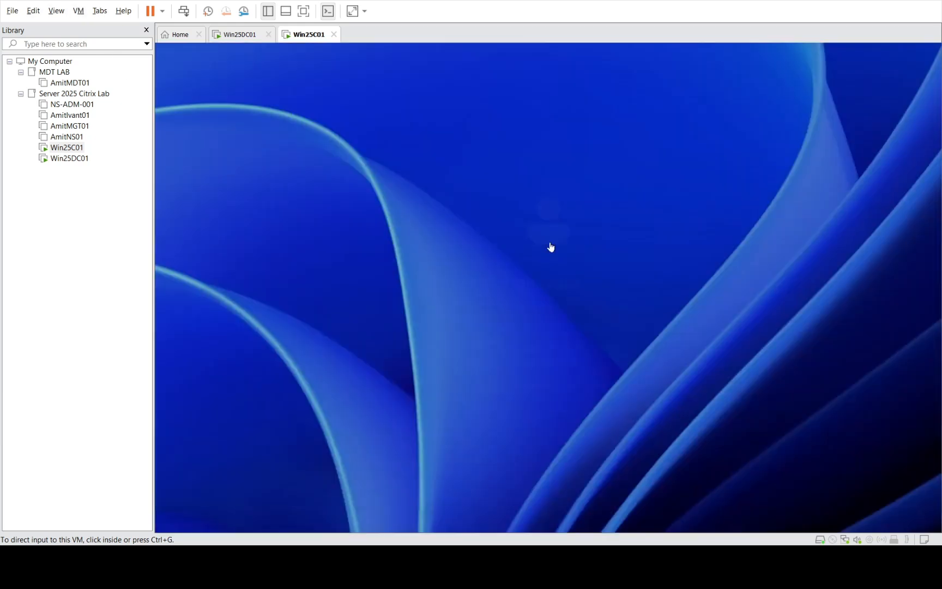
# Sign in to Win25C01 as the administrator account, then switch to the Win25DC01 machine tab.
pyautogui.click(548, 248)
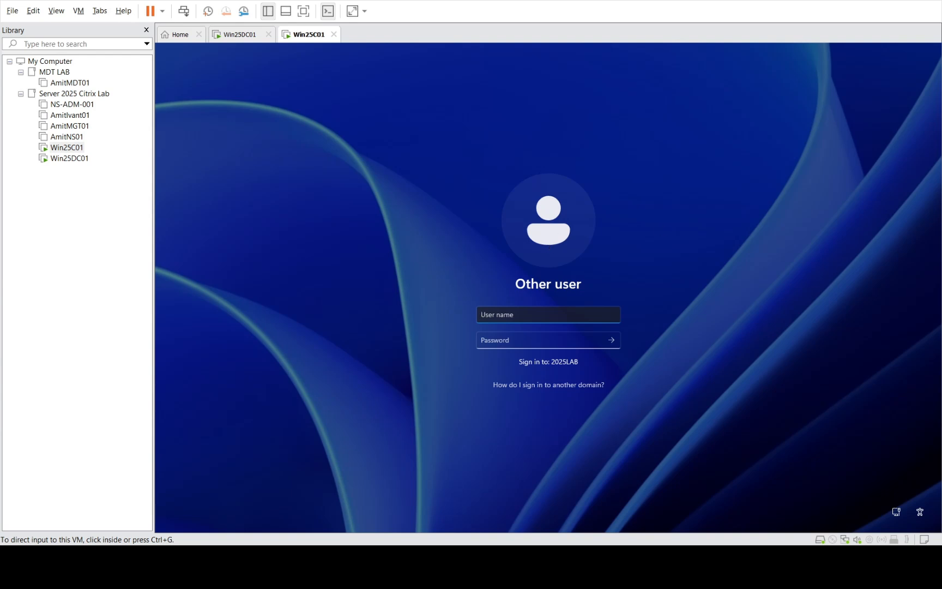
pyautogui.click(547, 314)
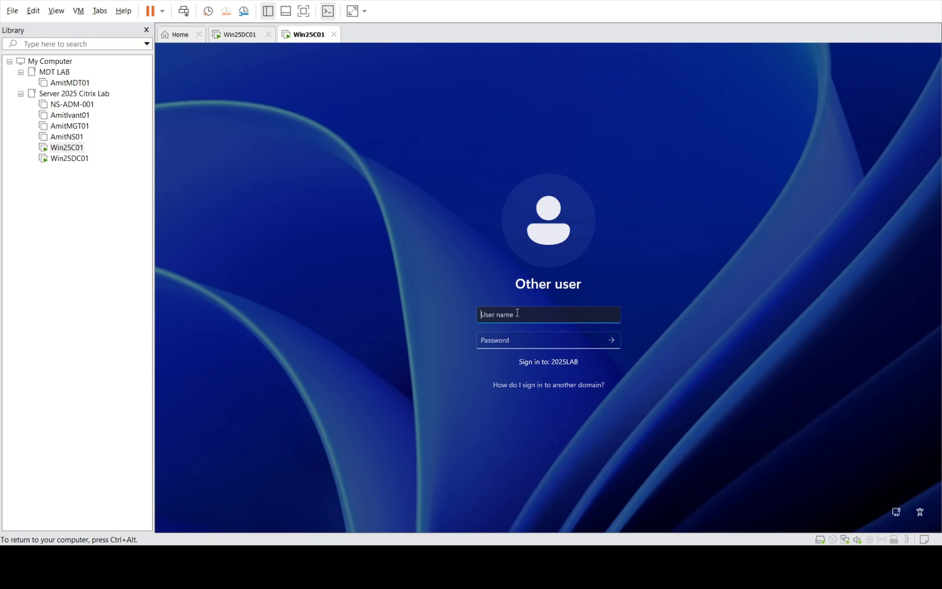
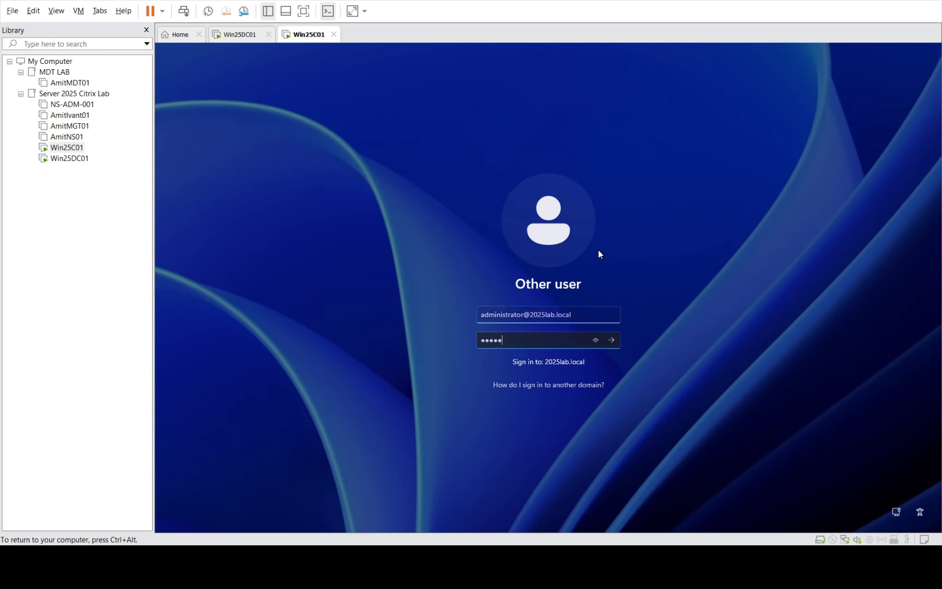
pyautogui.click(610, 339)
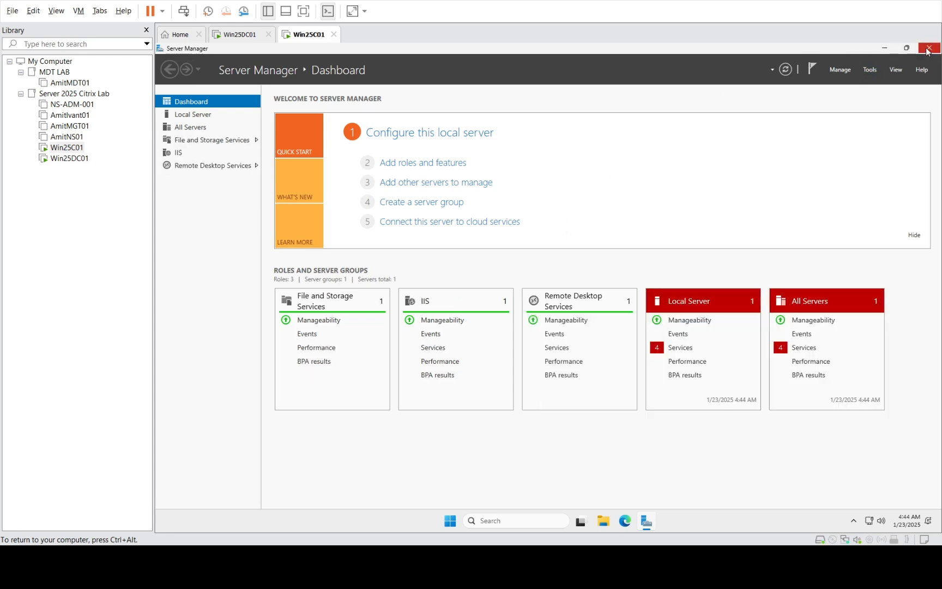
pyautogui.click(931, 48)
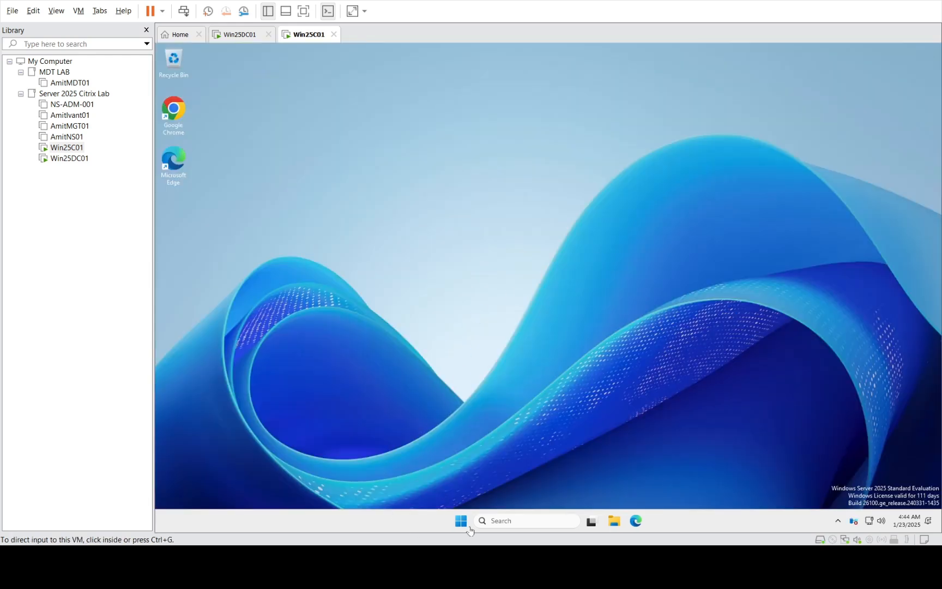
pyautogui.moveTo(337, 368)
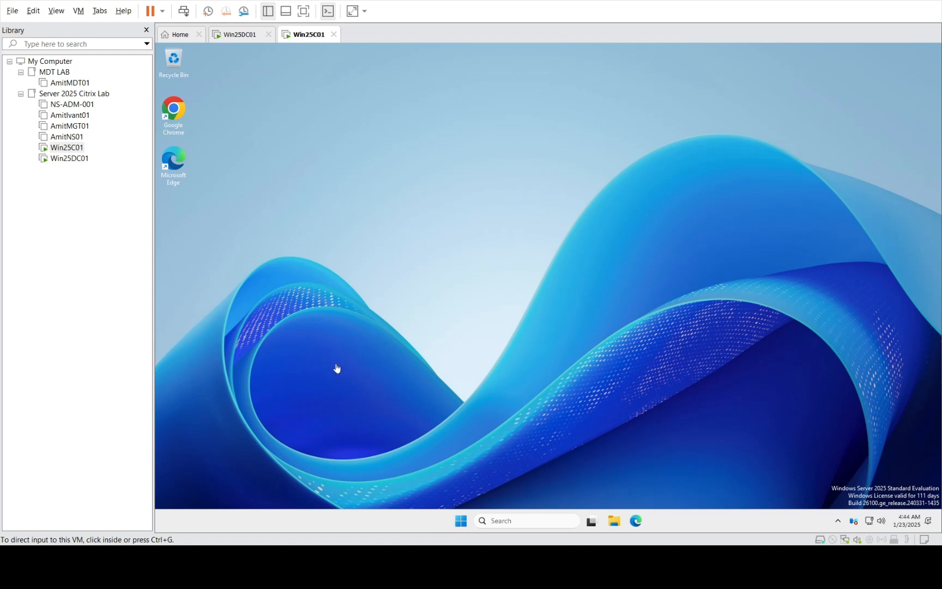
pyautogui.click(241, 34)
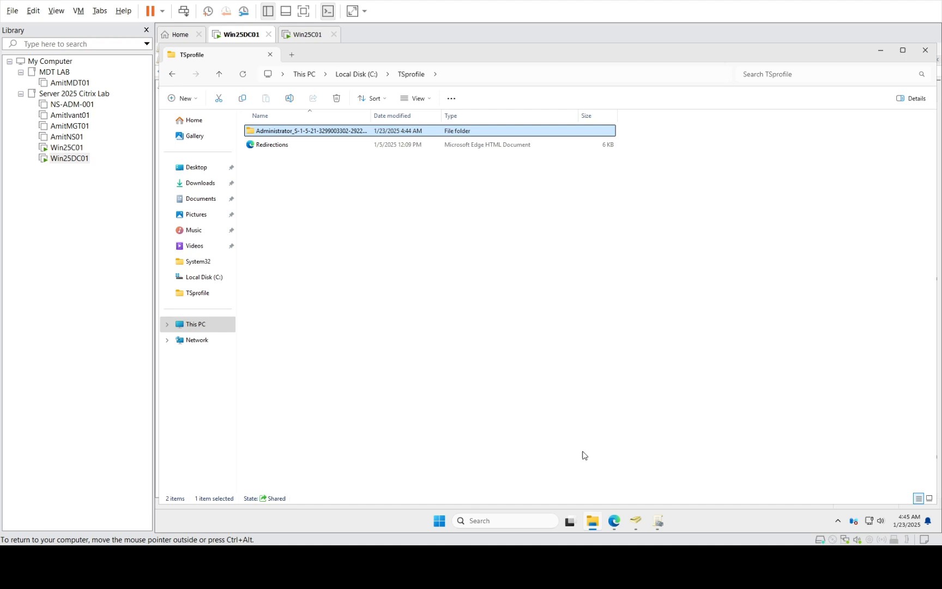
# Open the Administrator_S-1-5-21… profile folder showing its VHDX disks, then switch back to Win25C01.
pyautogui.doubleClick(306, 131)
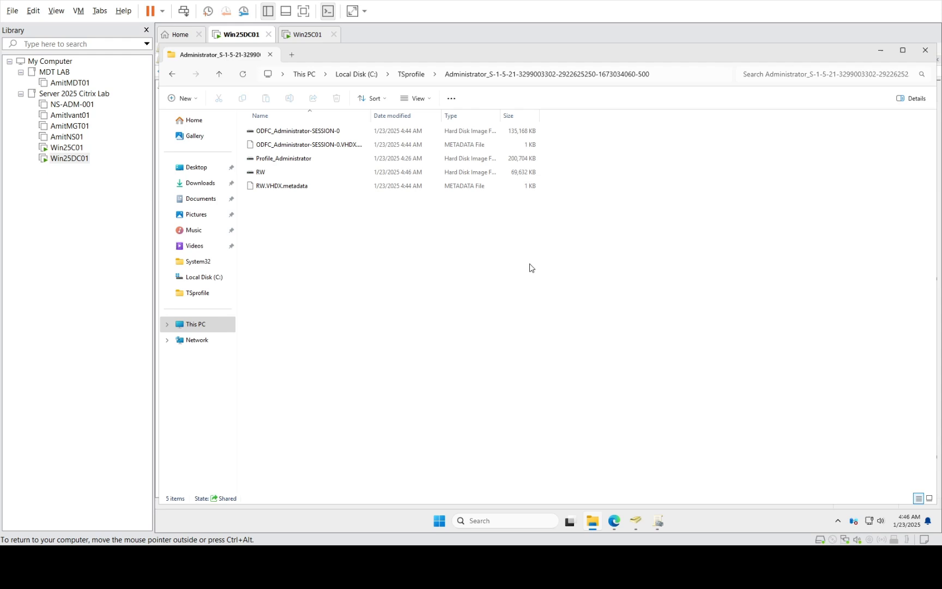
pyautogui.click(306, 34)
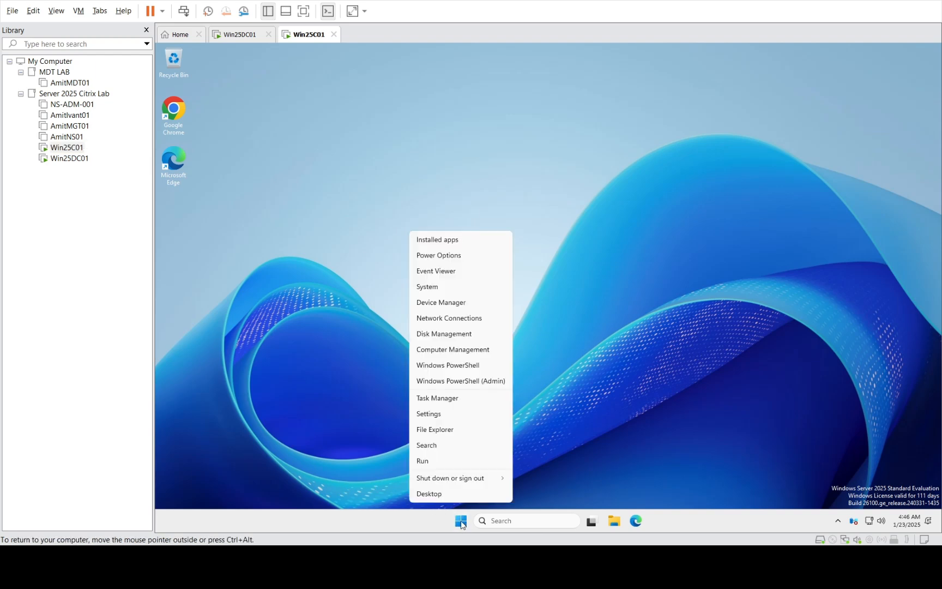
# Browse from Run into %programdata%\FSLogix\Logs on Win25C01.
pyautogui.click(422, 461)
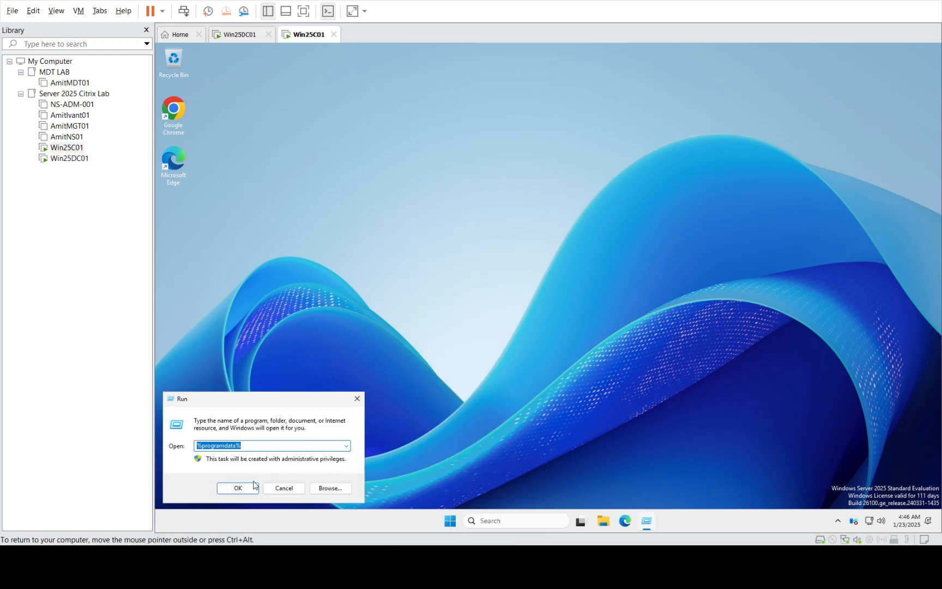
pyautogui.click(237, 487)
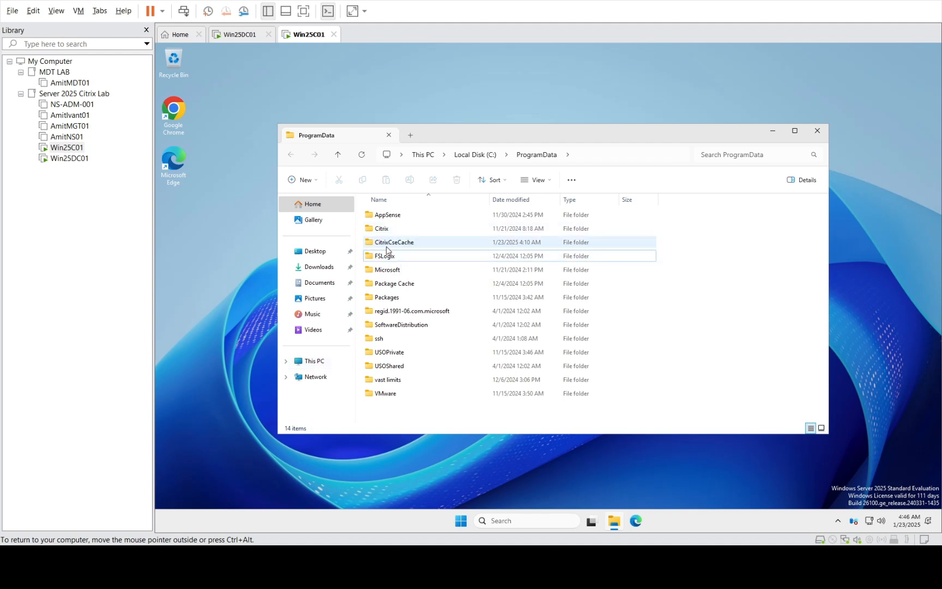
pyautogui.doubleClick(384, 256)
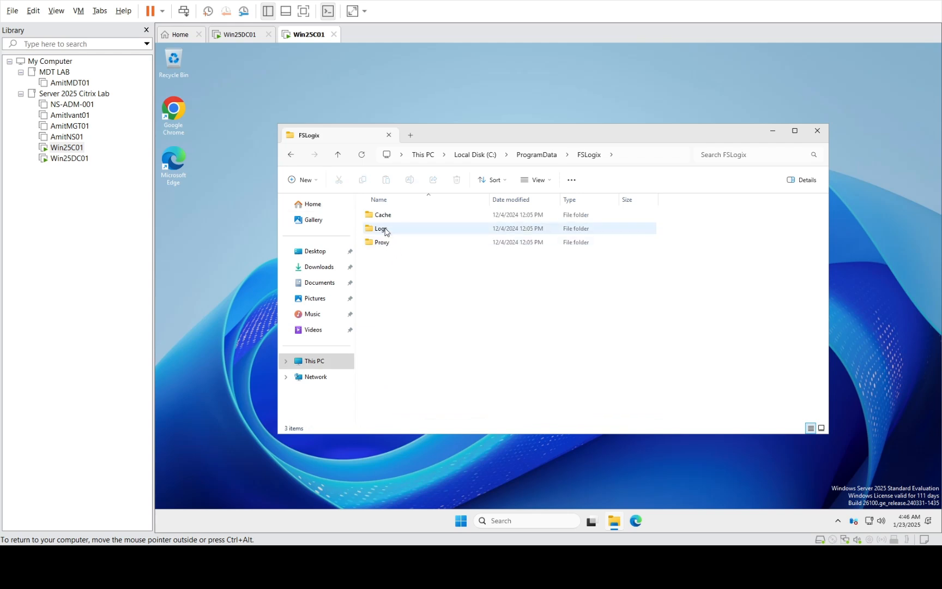
pyautogui.doubleClick(381, 227)
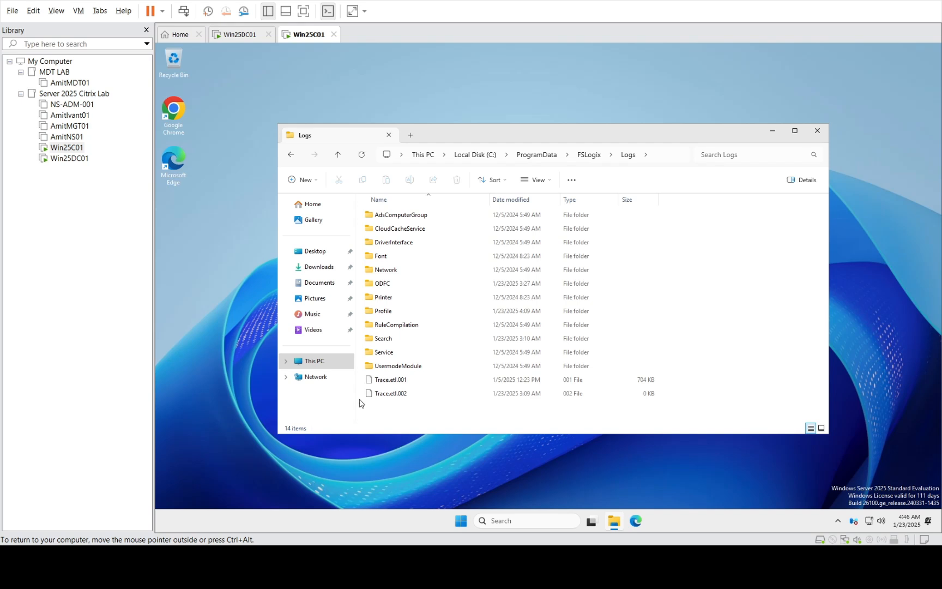
# Leave the ODFC folder for Profile and load Profile-20250123.log in Notepad.
pyautogui.doubleClick(381, 284)
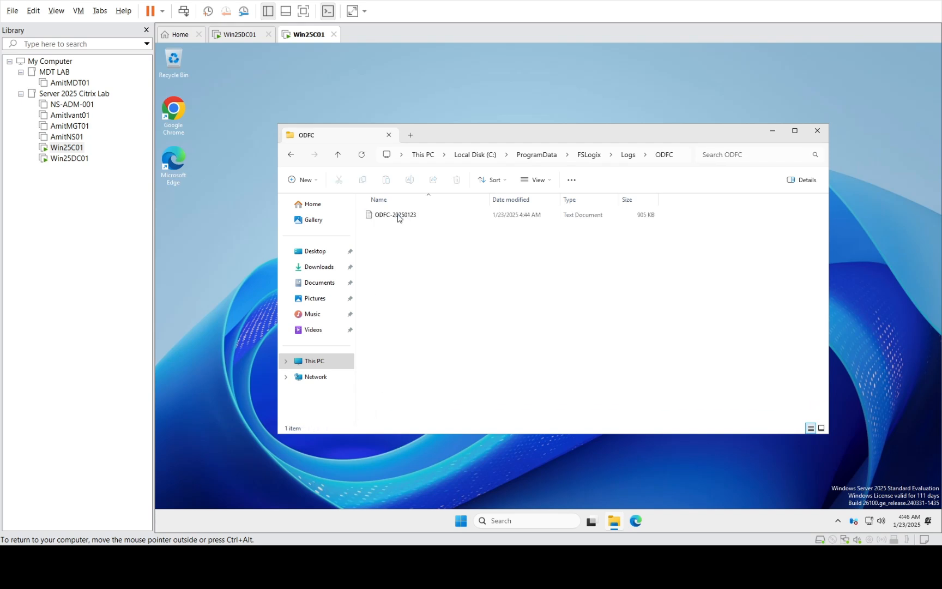
pyautogui.click(627, 155)
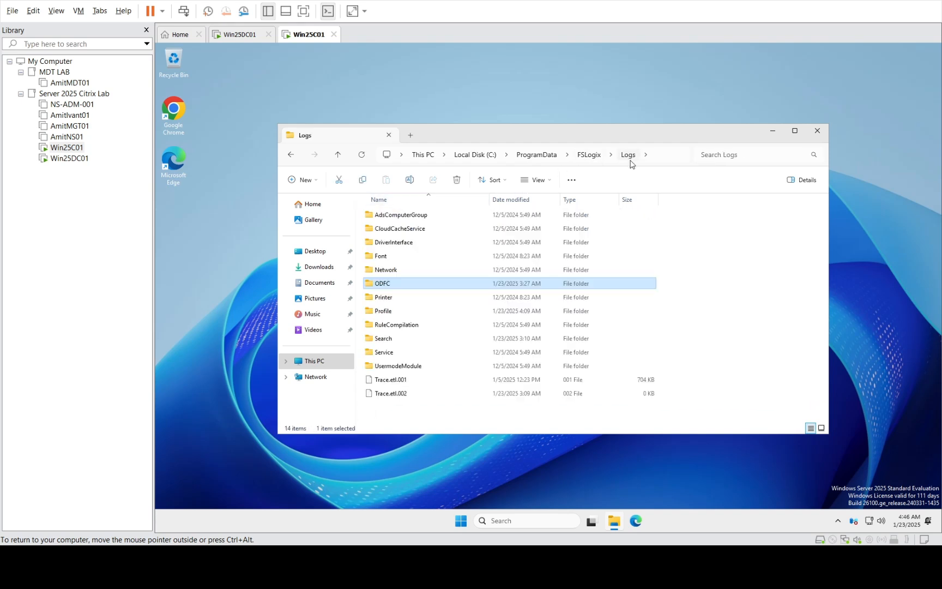
pyautogui.doubleClick(382, 311)
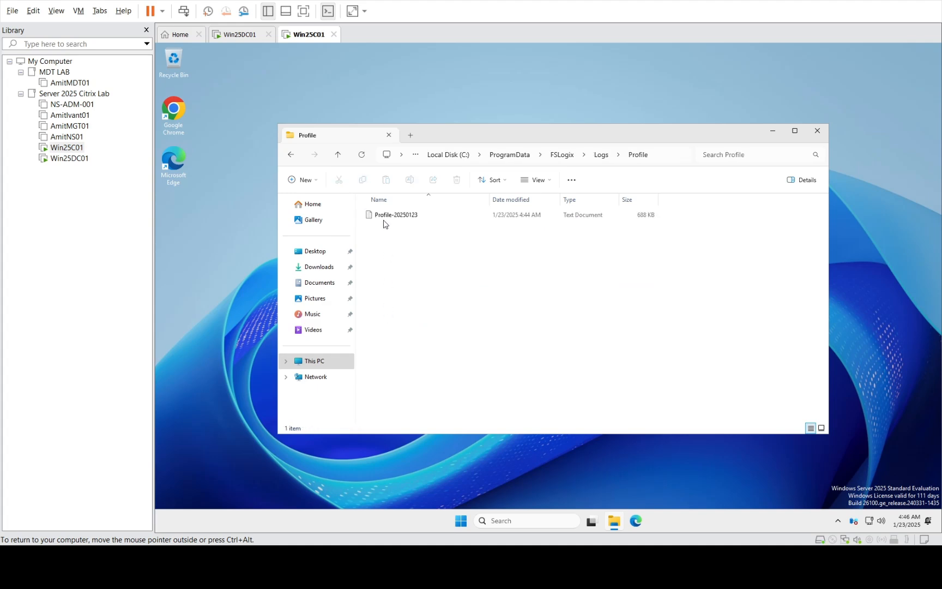
pyautogui.doubleClick(396, 215)
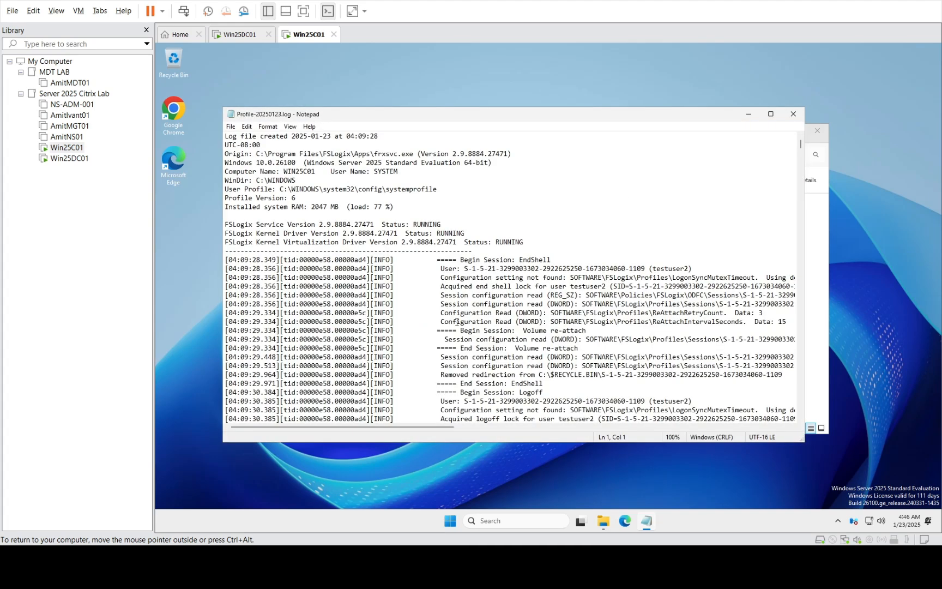
# Maximize Notepad and scroll to the 04:44 Administrator sign-in Redirections.xml copy lines.
pyautogui.click(771, 113)
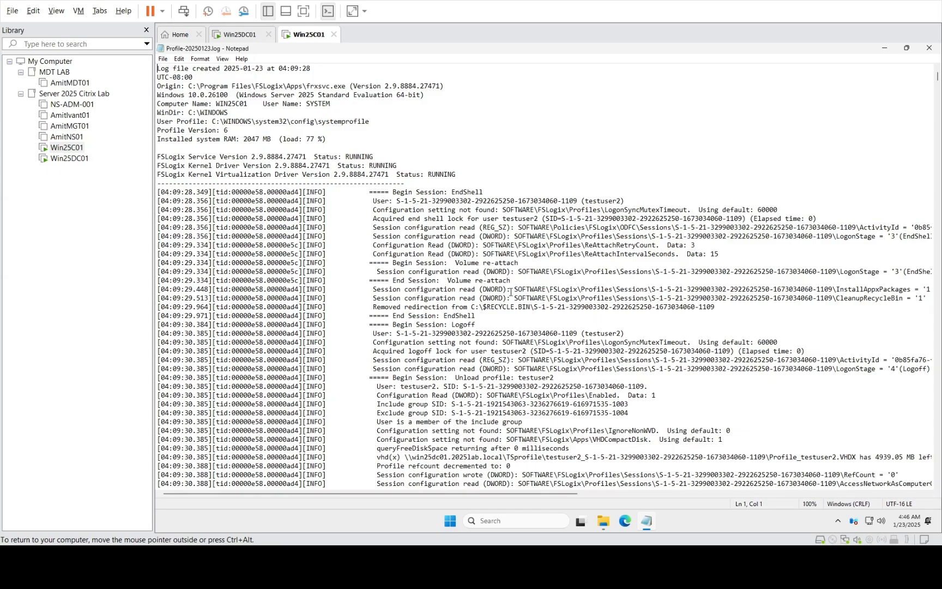
pyautogui.scroll(-3)
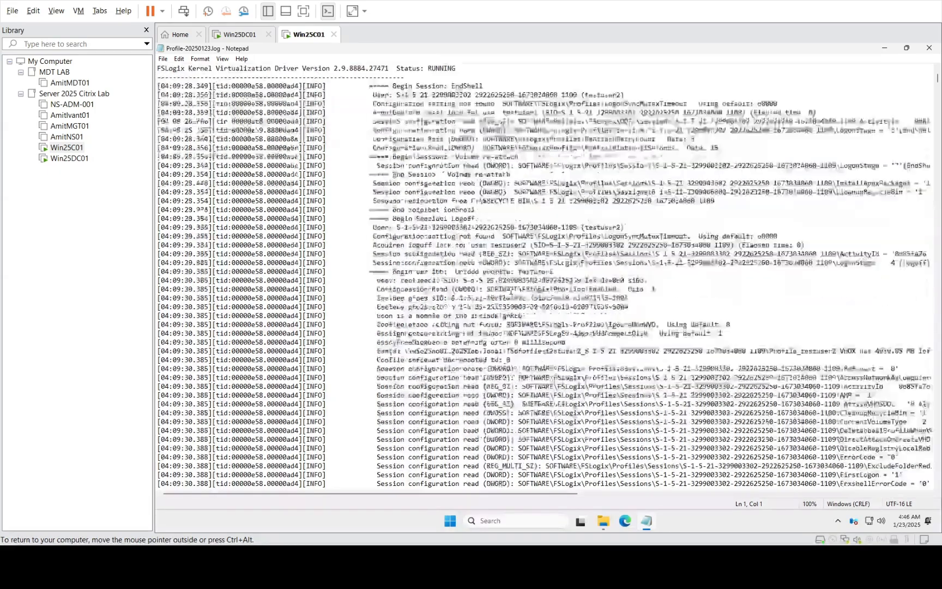
pyautogui.scroll(-3)
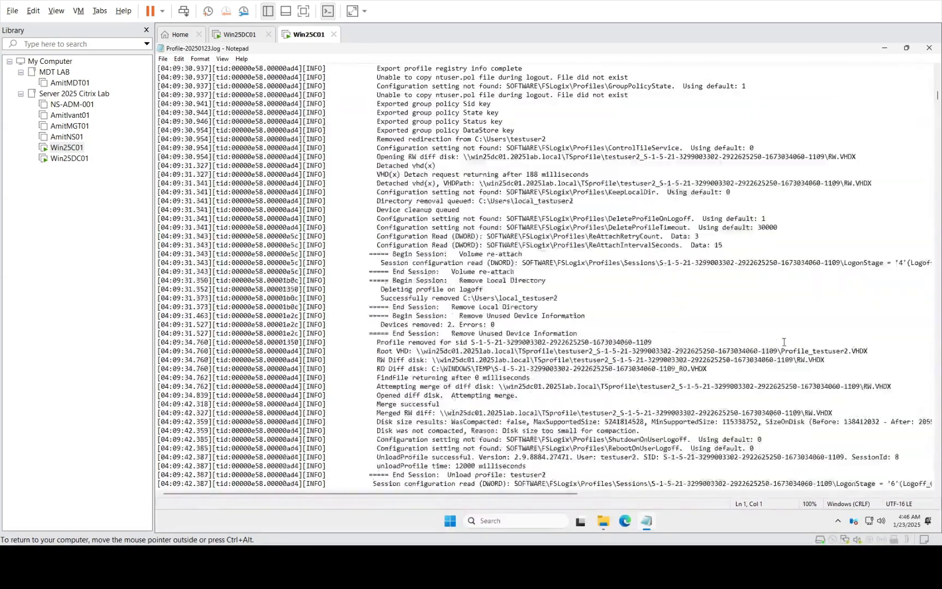
pyautogui.scroll(-3)
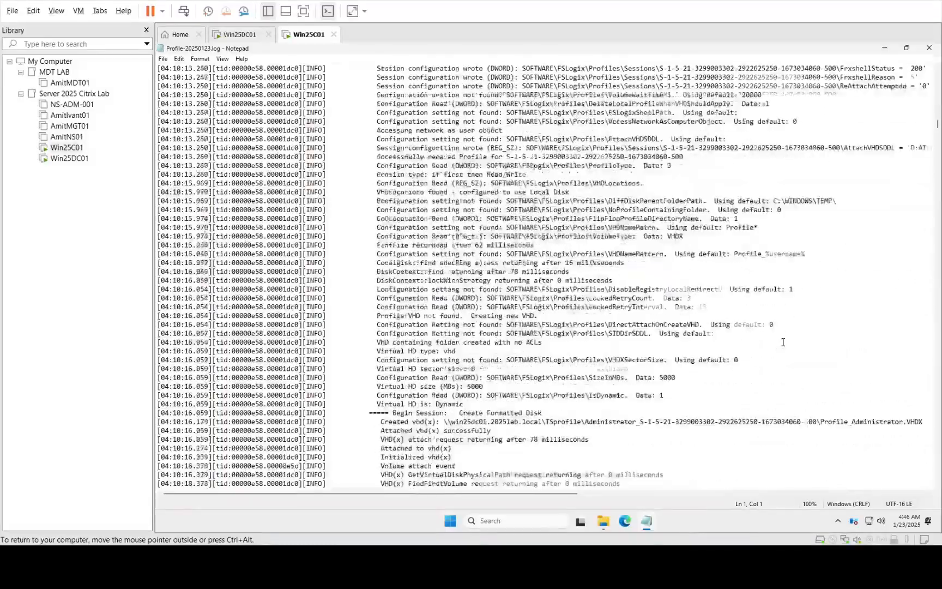
pyautogui.scroll(-3)
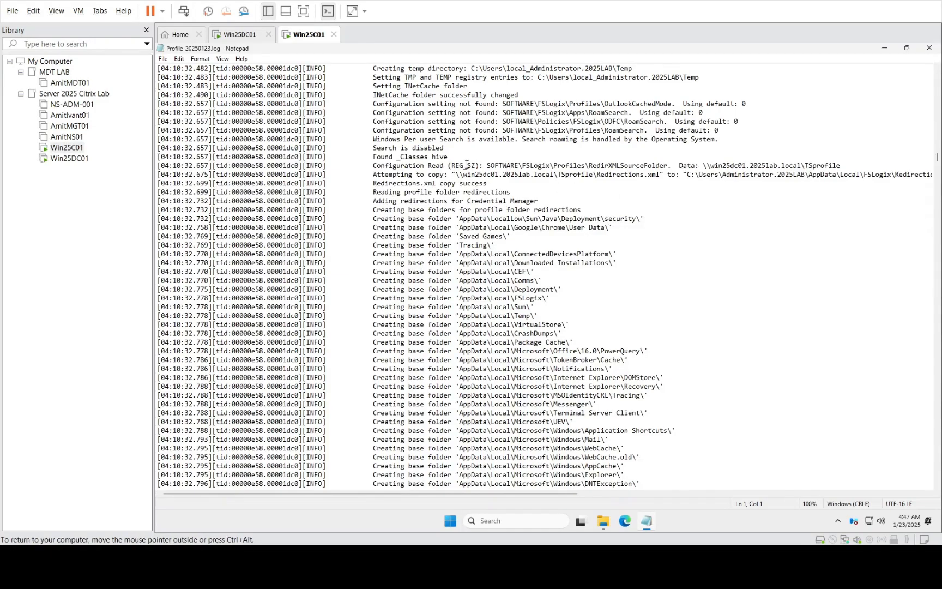
pyautogui.scroll(-3)
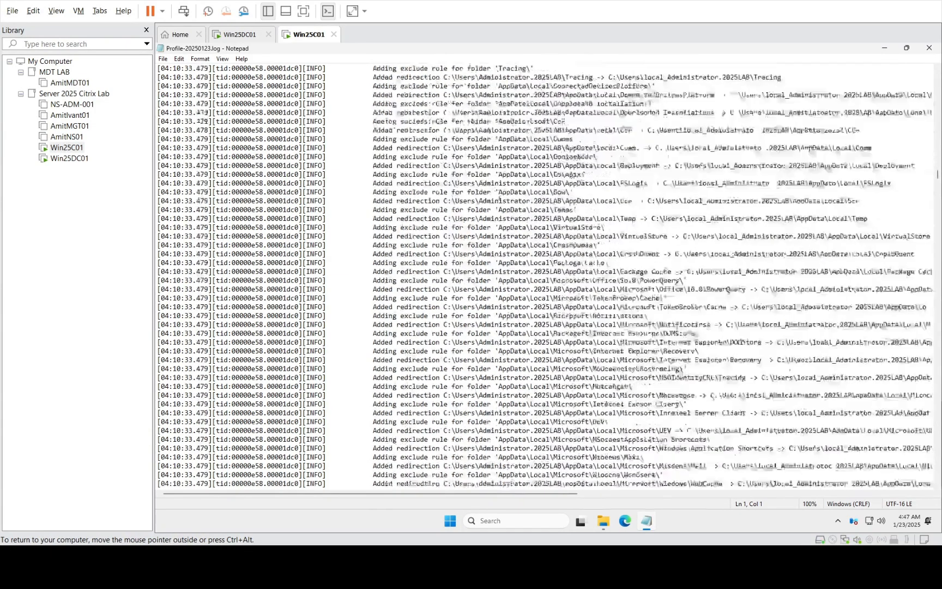
pyautogui.scroll(-3)
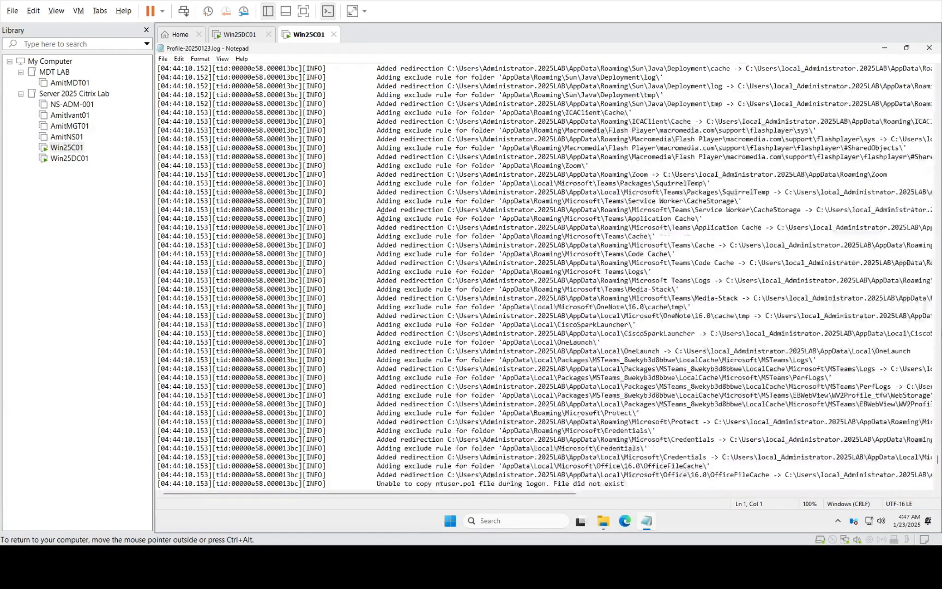
pyautogui.scroll(-3)
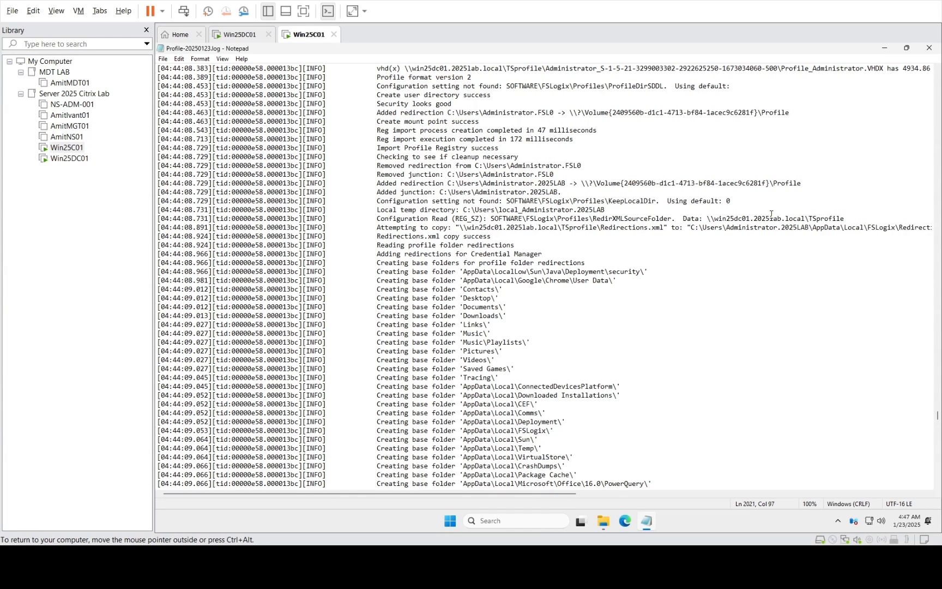
pyautogui.moveTo(376, 202)
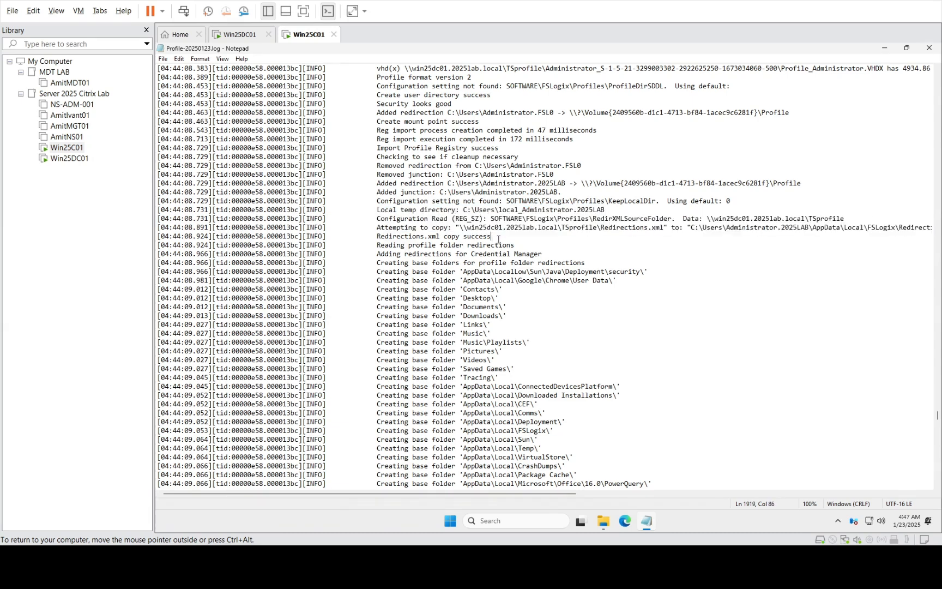
# Highlight the lines from Local temp directory through Redirections.xml copy success.
pyautogui.moveTo(473, 210); pyautogui.dragTo(490, 236)
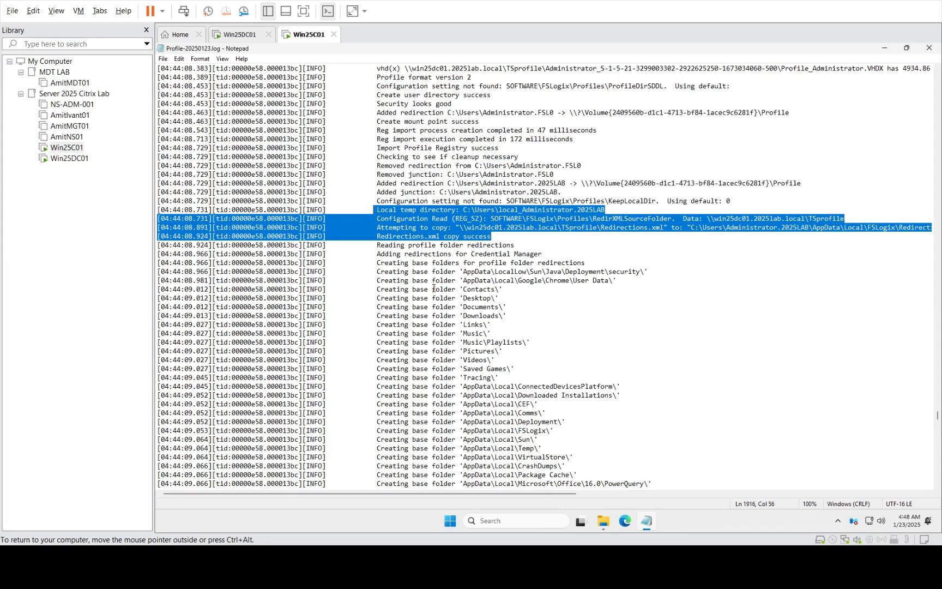
pyautogui.scroll(-3)
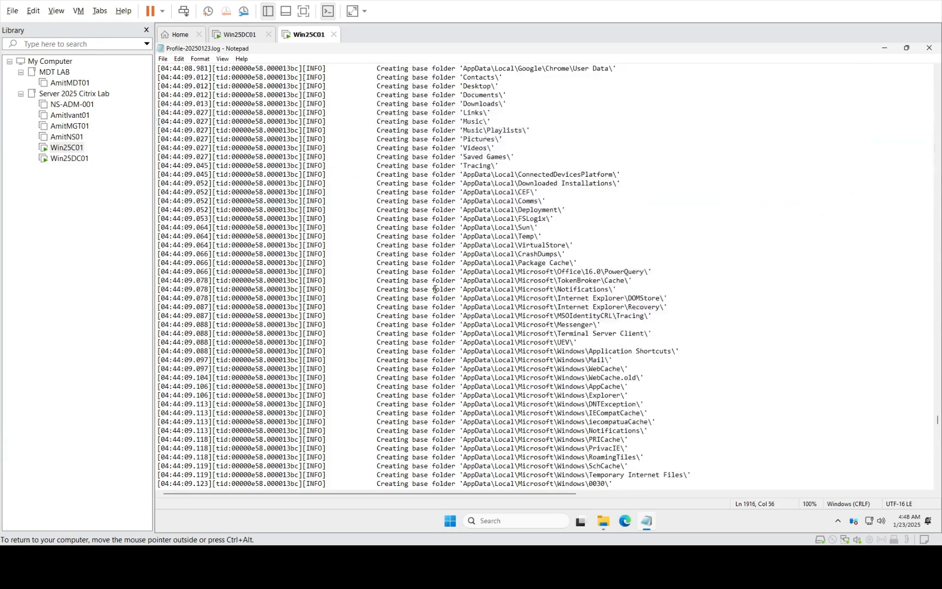
# Scroll through the 04:44:10 'Adding exclude rule' and 'Added redirection' entries to Teams and OneDrive.
pyautogui.scroll(-3)
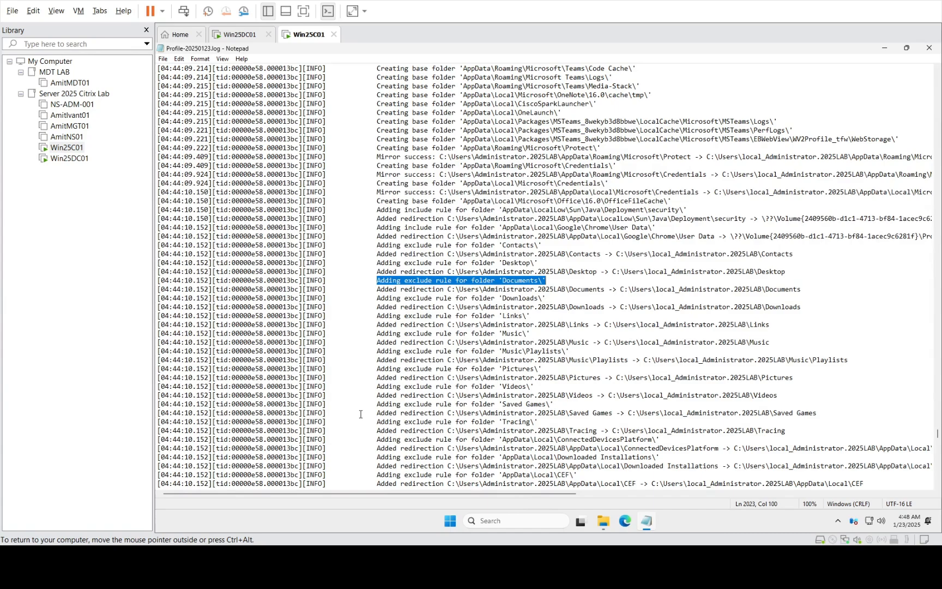
pyautogui.scroll(-3)
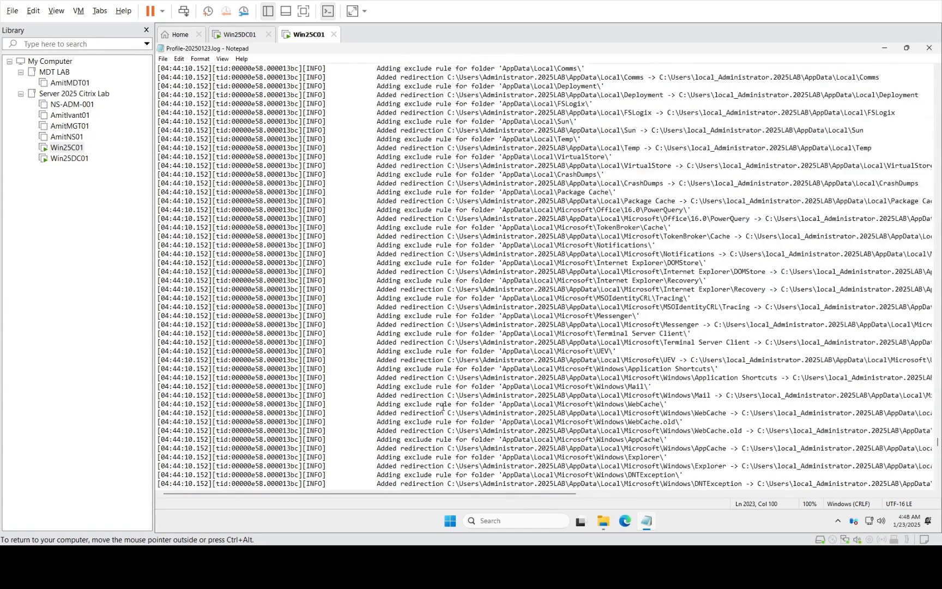
pyautogui.scroll(-3)
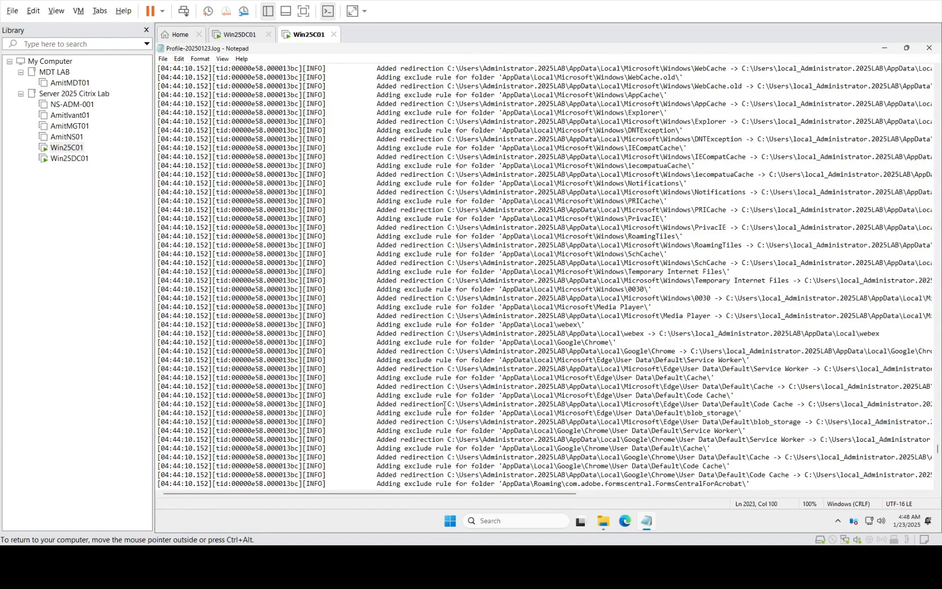
pyautogui.scroll(-3)
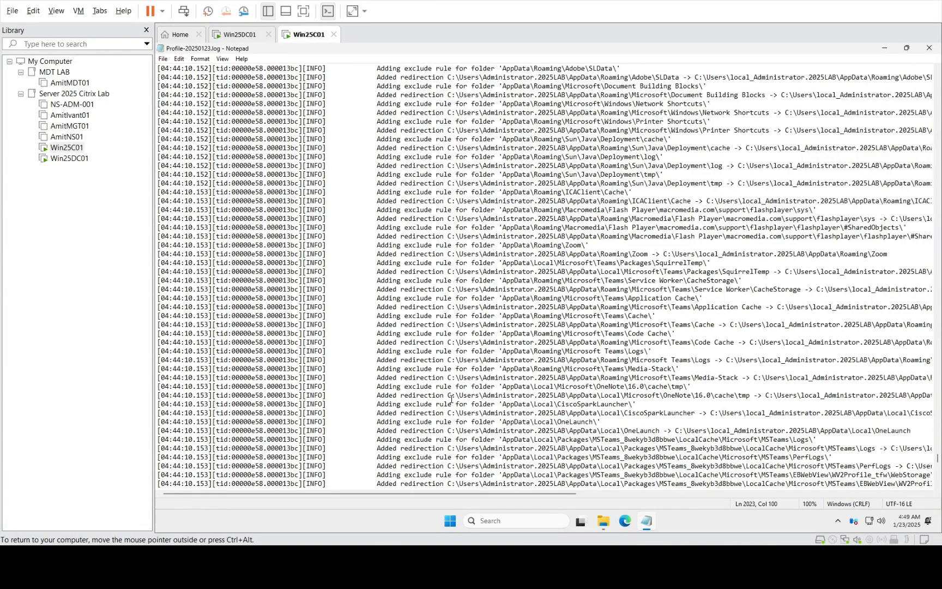
pyautogui.moveTo(149, 222)
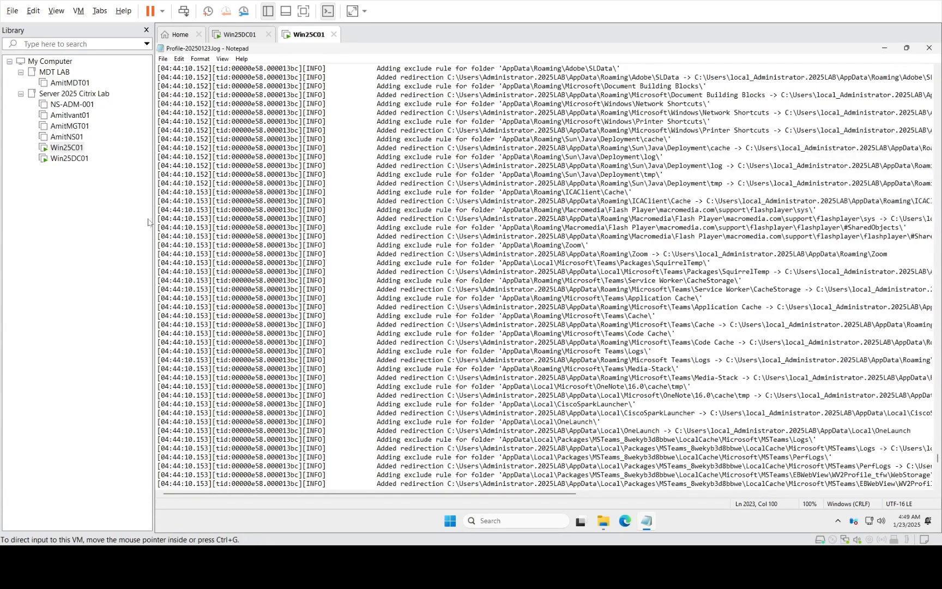